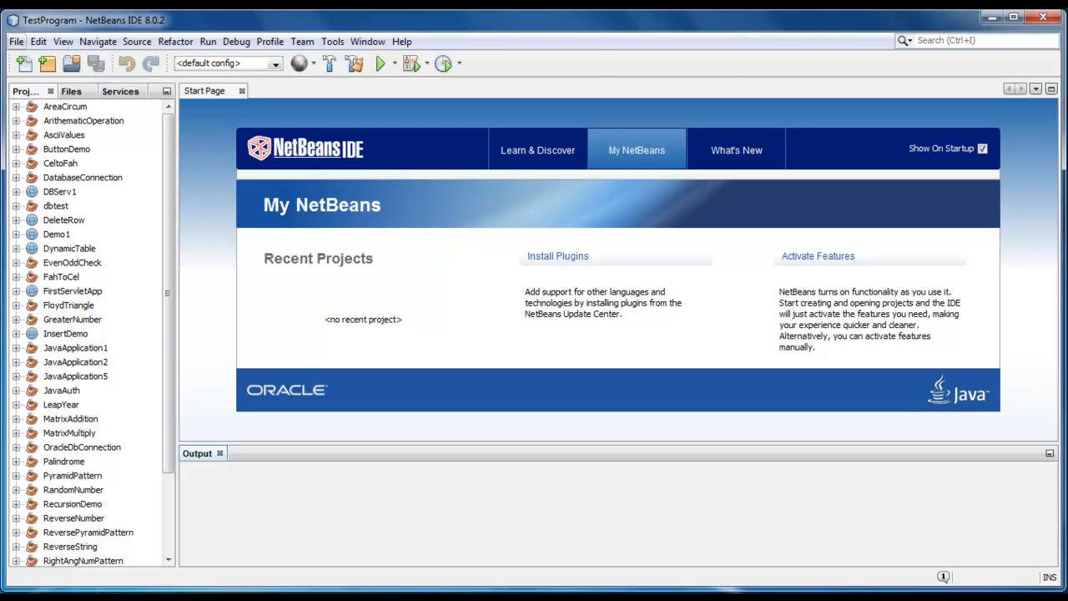
- Create a Java Application project named UpperToLower with a main class
{"action": "left_click", "coordinate": [25, 63]}
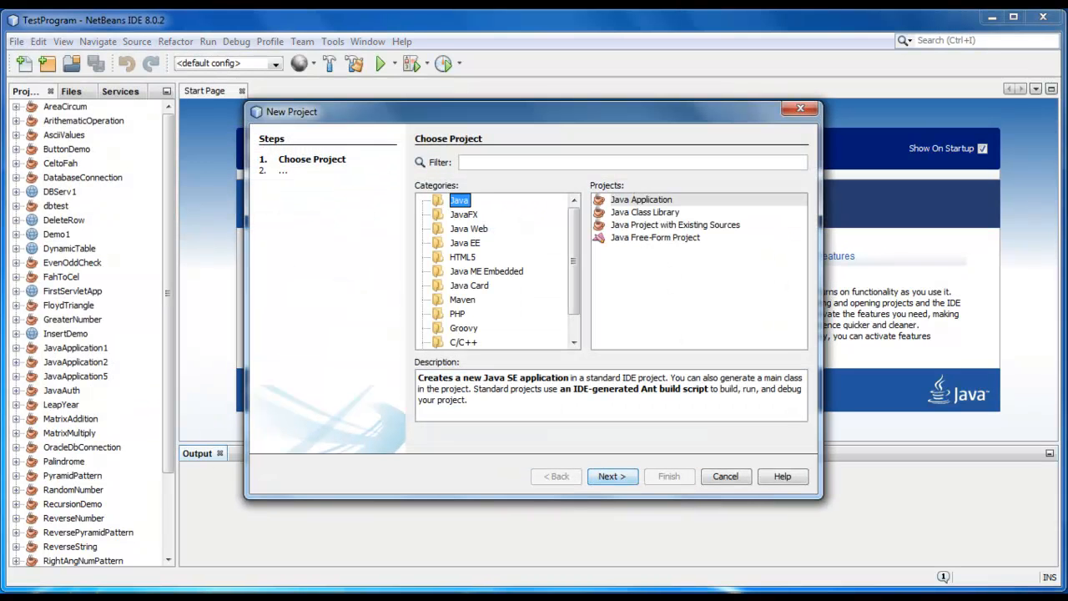
{"action": "left_click", "coordinate": [612, 476]}
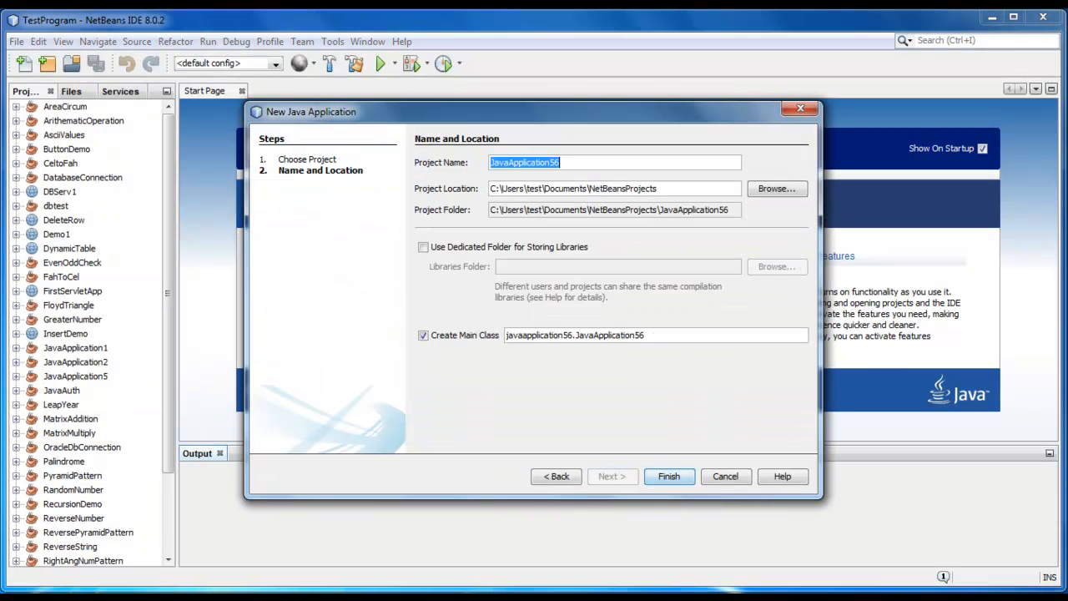
{"action": "type", "text": "UpperTo"}
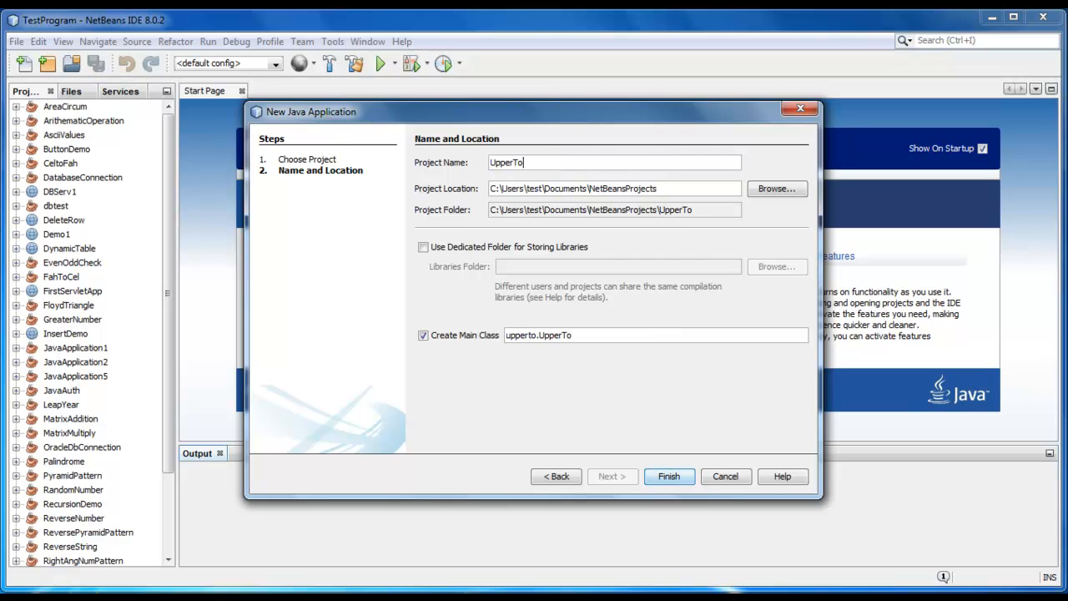
{"action": "type", "text": "Lower"}
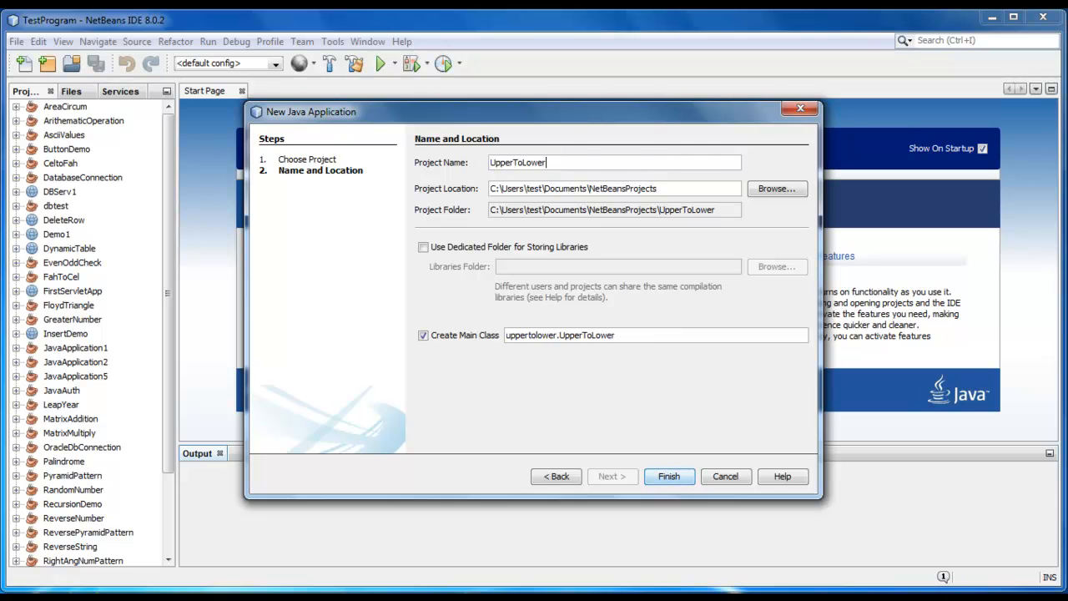
{"action": "left_click", "coordinate": [669, 476]}
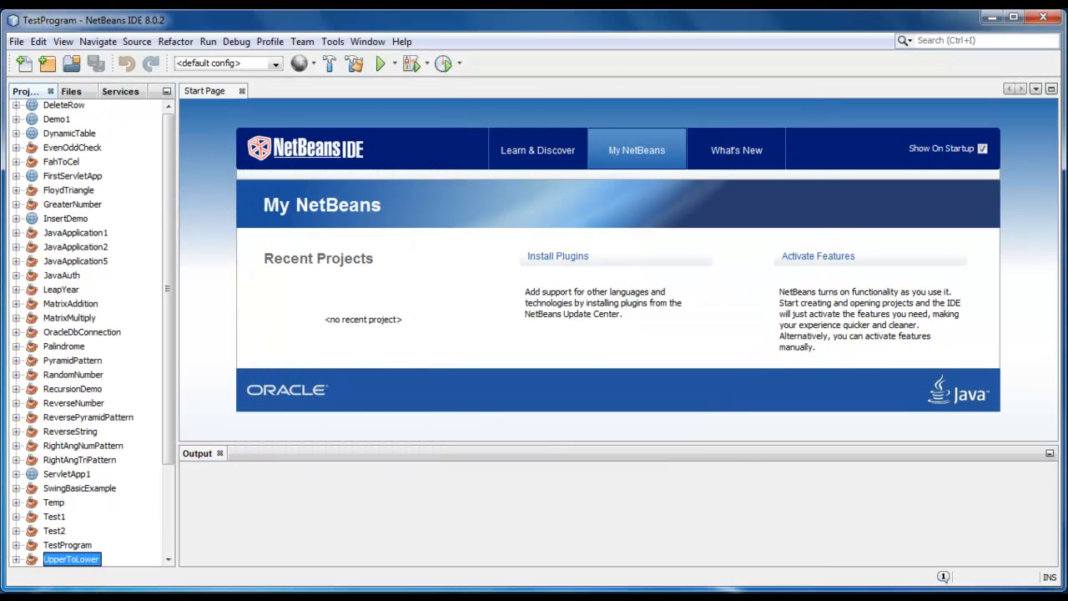
- Open UpperToLower.java and add 'import java.util.Scanner;' below the package line
{"action": "double_click", "coordinate": [71, 559]}
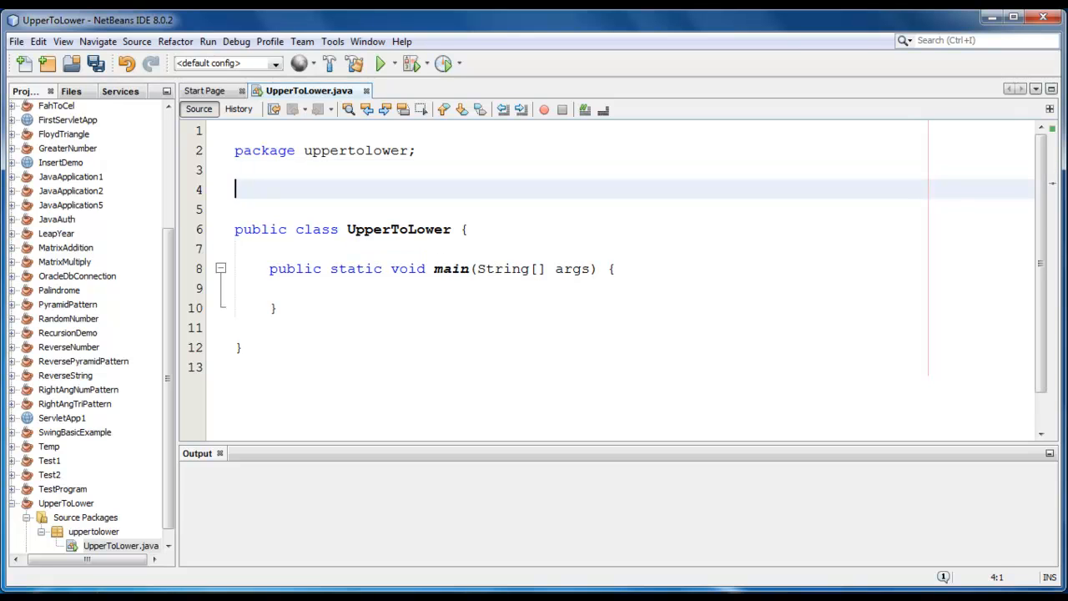
{"action": "type", "text": "import java"}
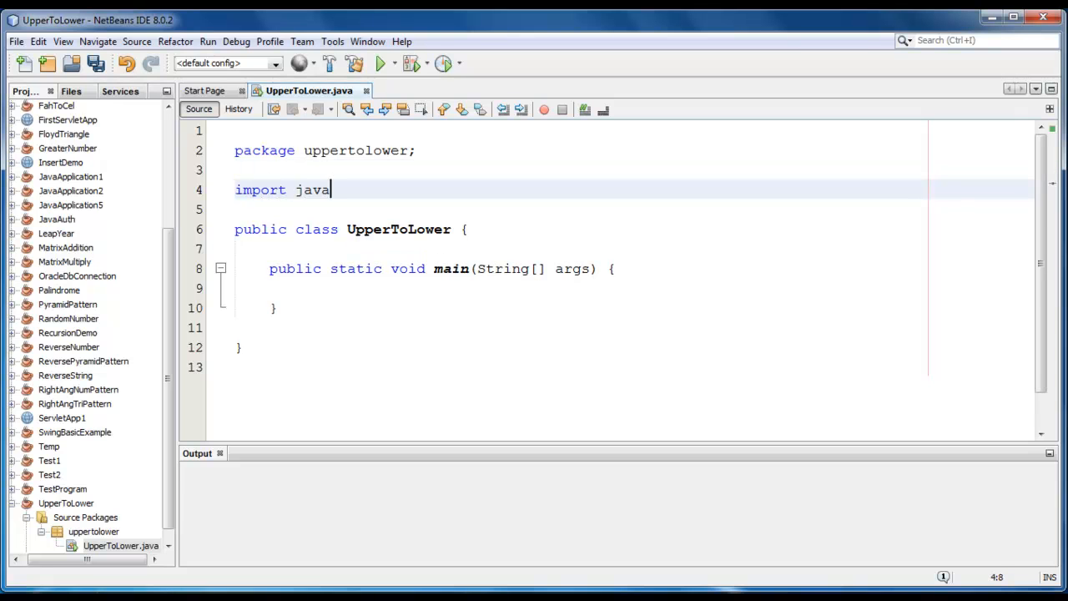
{"action": "type", "text": ".util"}
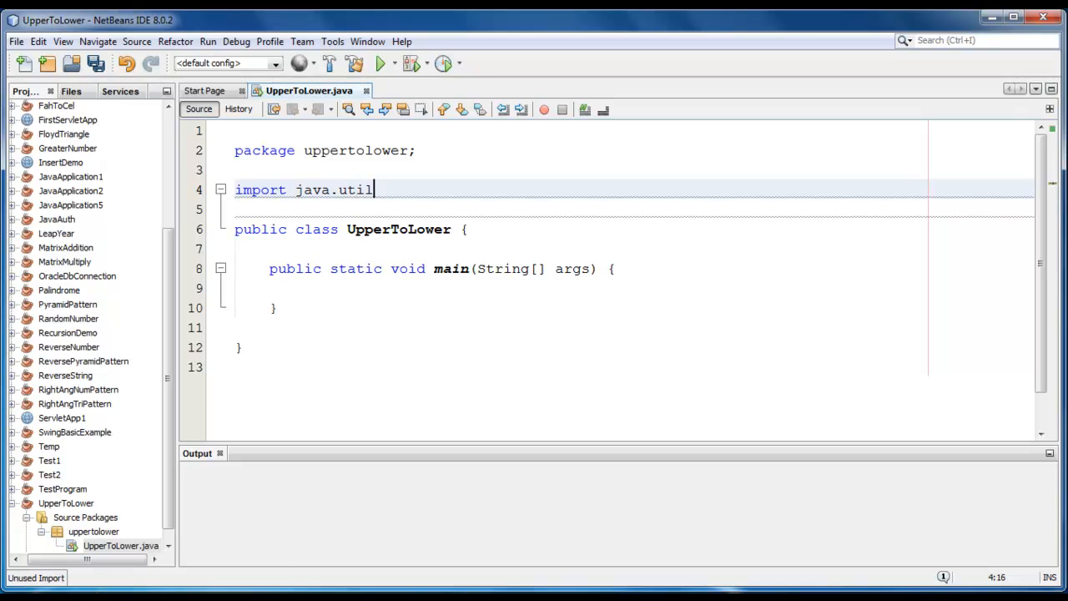
{"action": "type", "text": ".Scanner;"}
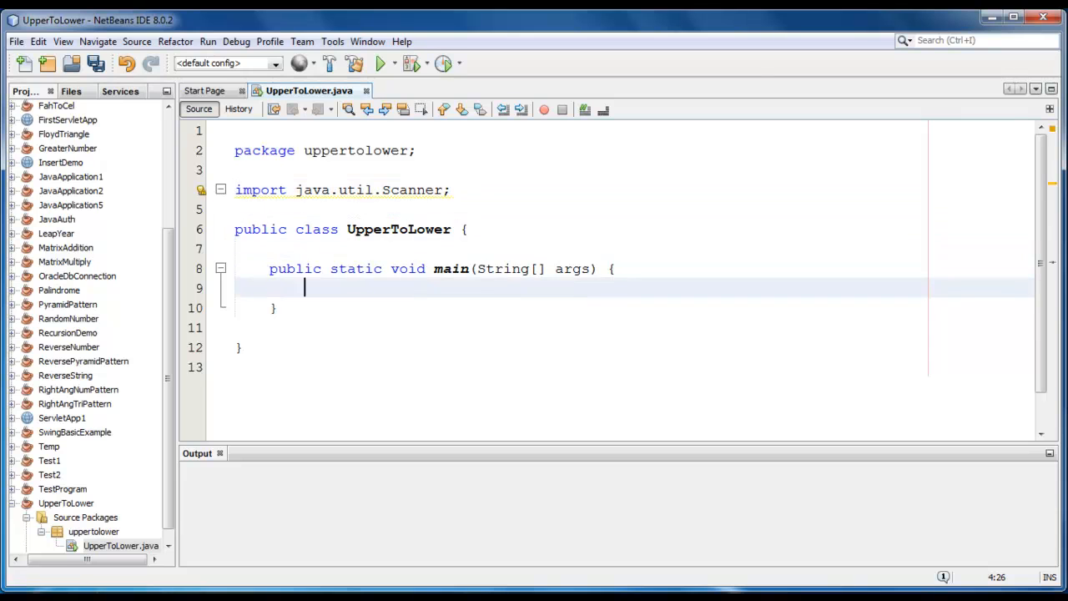
- Declare Scanner user_input = new Scanner(System.in) inside main
{"action": "type", "text": "Sca"}
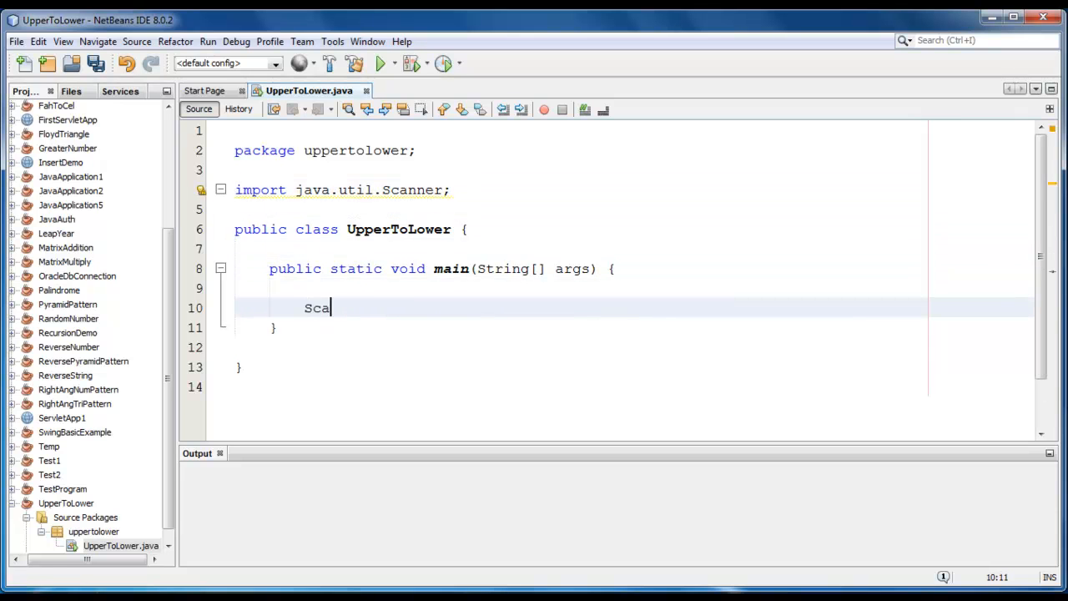
{"action": "type", "text": "nner user"}
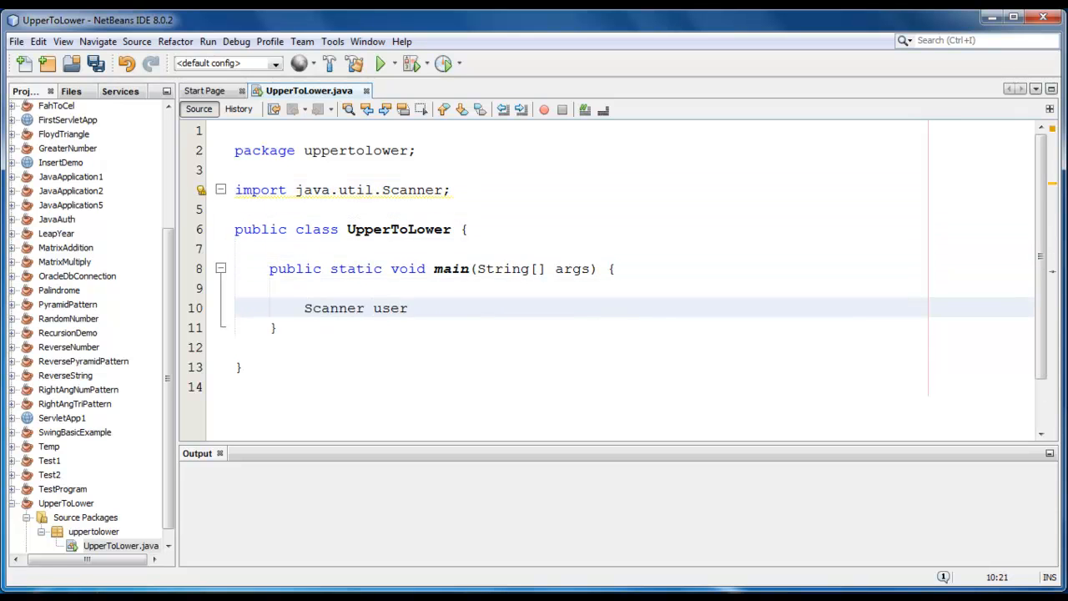
{"action": "type", "text": "_input="}
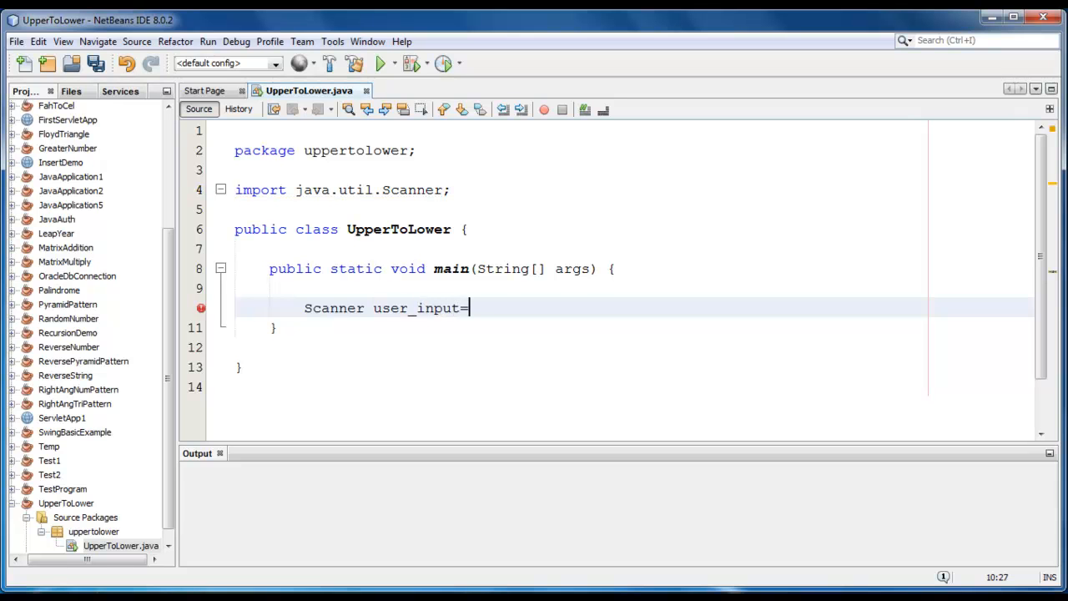
{"action": "type", "text": "new Scanne"}
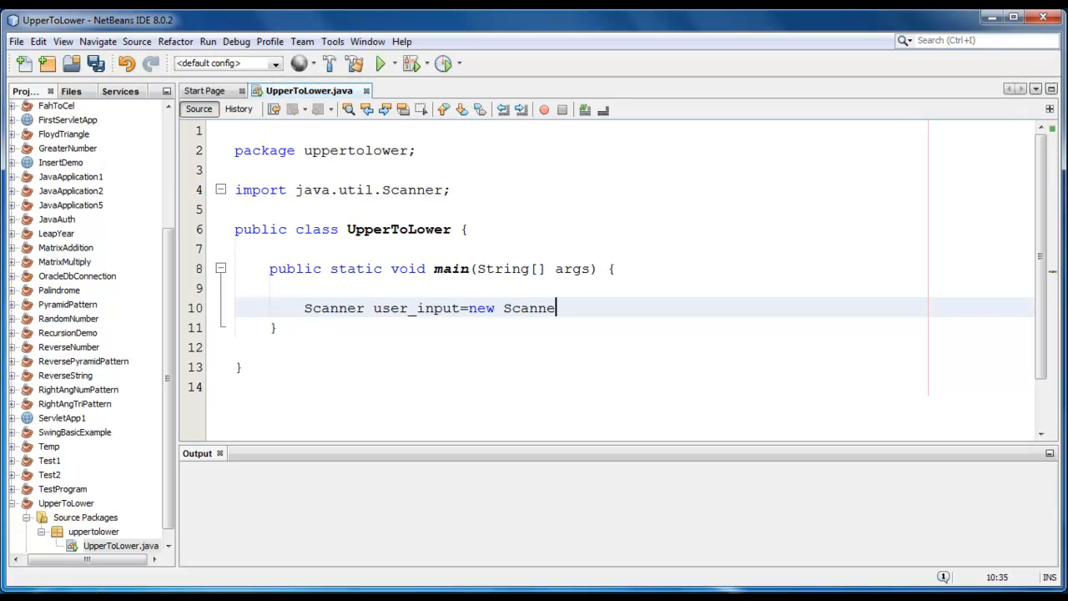
{"action": "type", "text": "();"}
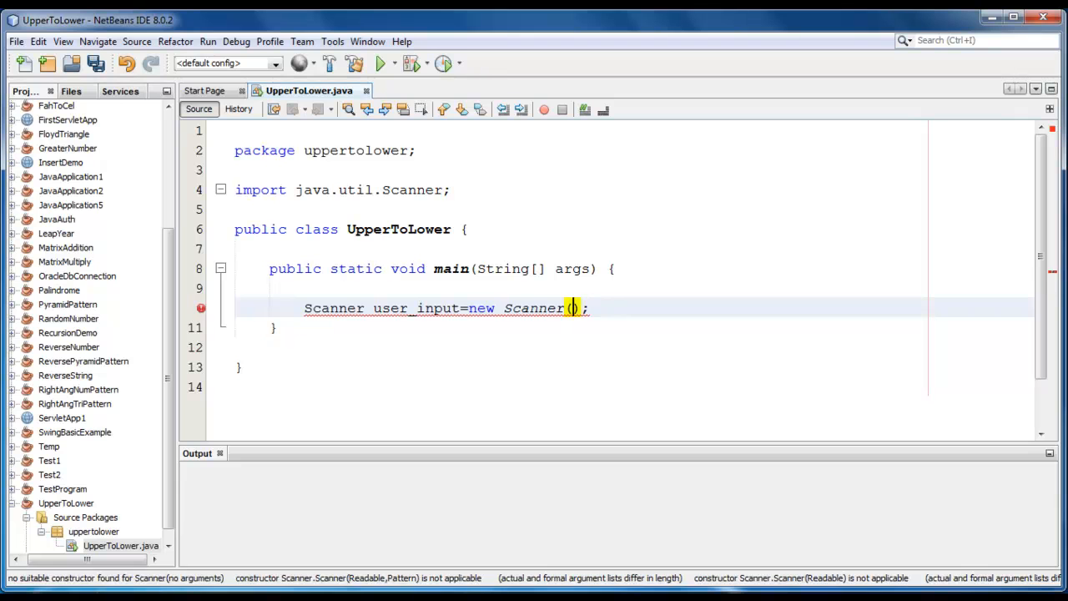
{"action": "type", "text": "System.in"}
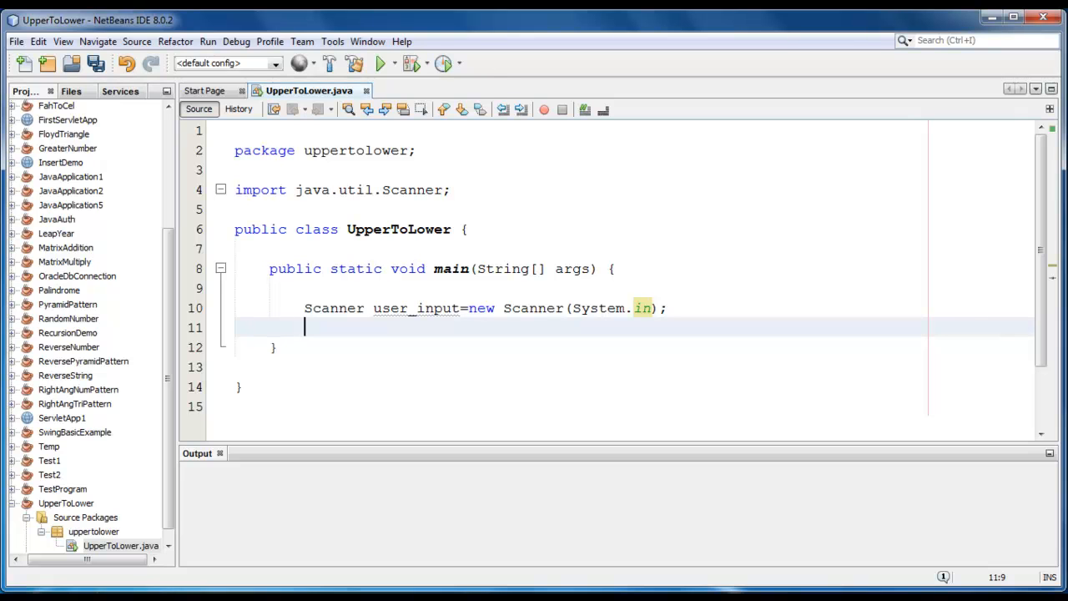
- Declare 'char ch;' and 'int temp;' and begin a System statement
{"action": "type", "text": "char"}
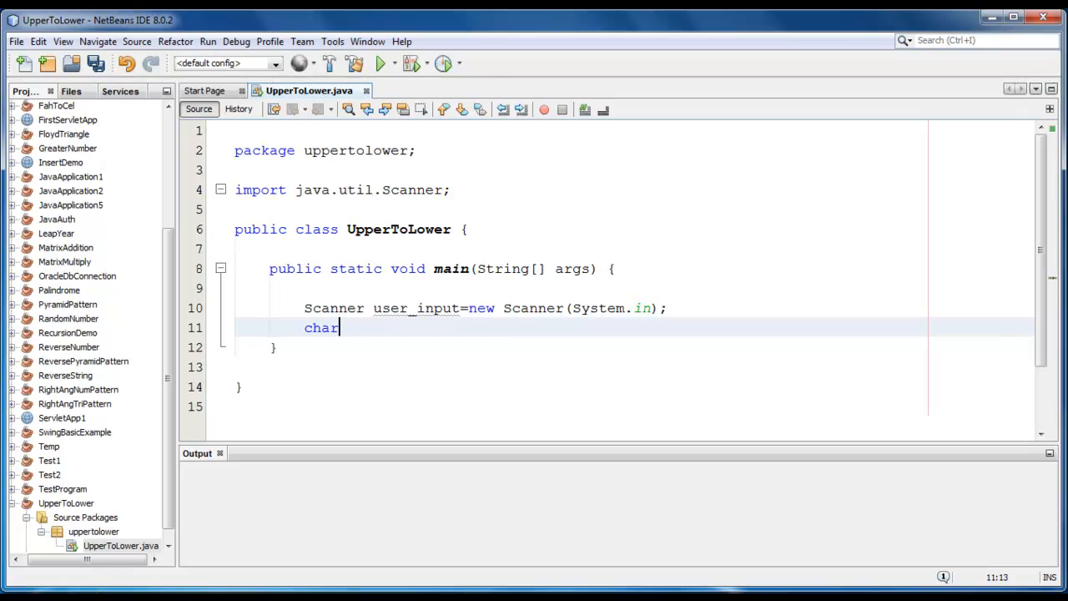
{"action": "type", "text": "ch"}
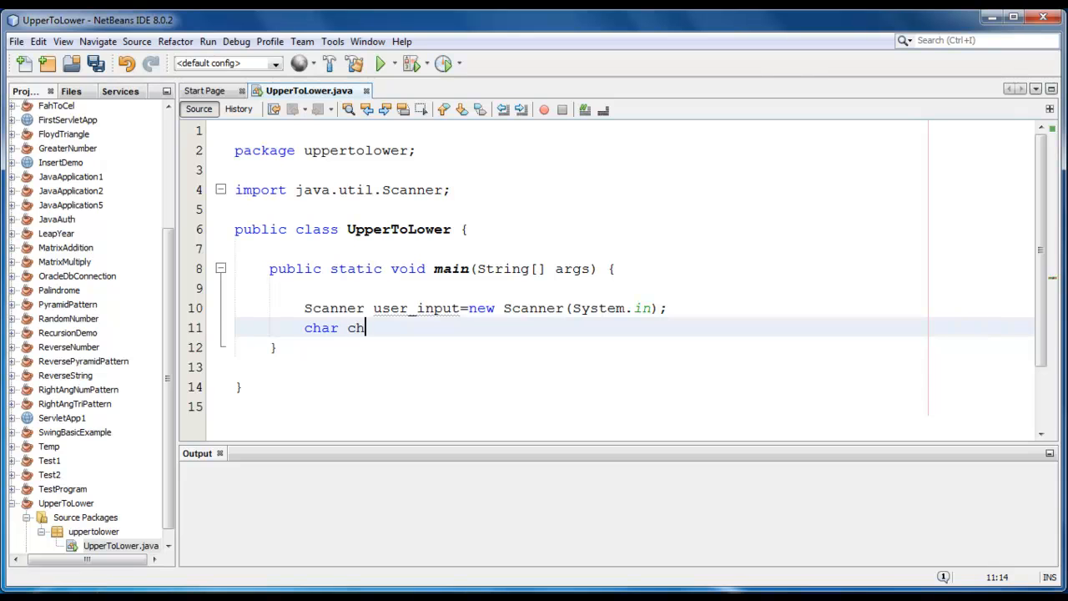
{"action": "type", "text": ";"}
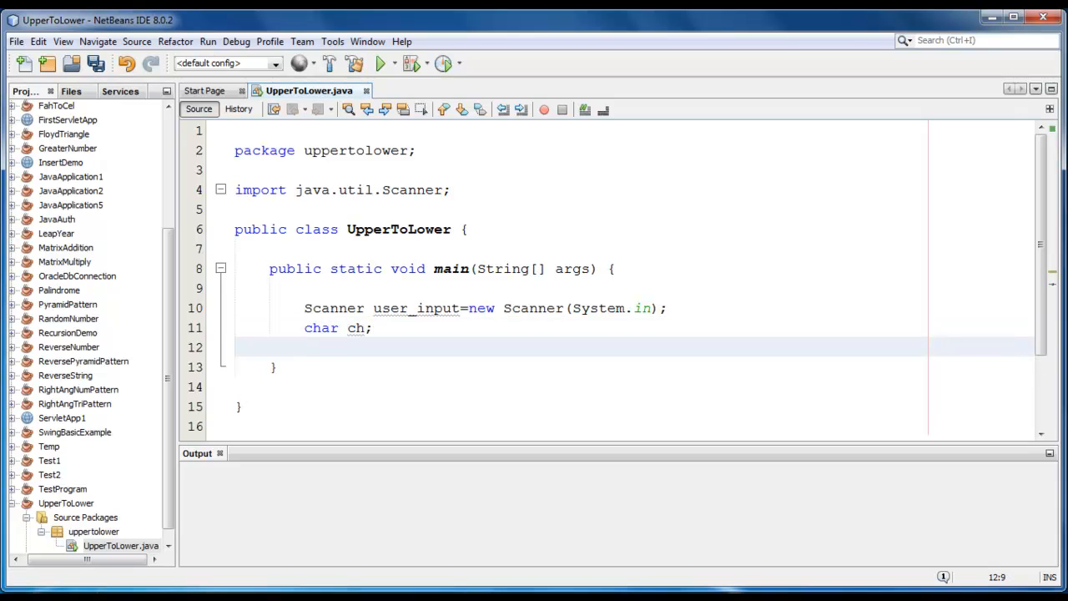
{"action": "type", "text": "int"}
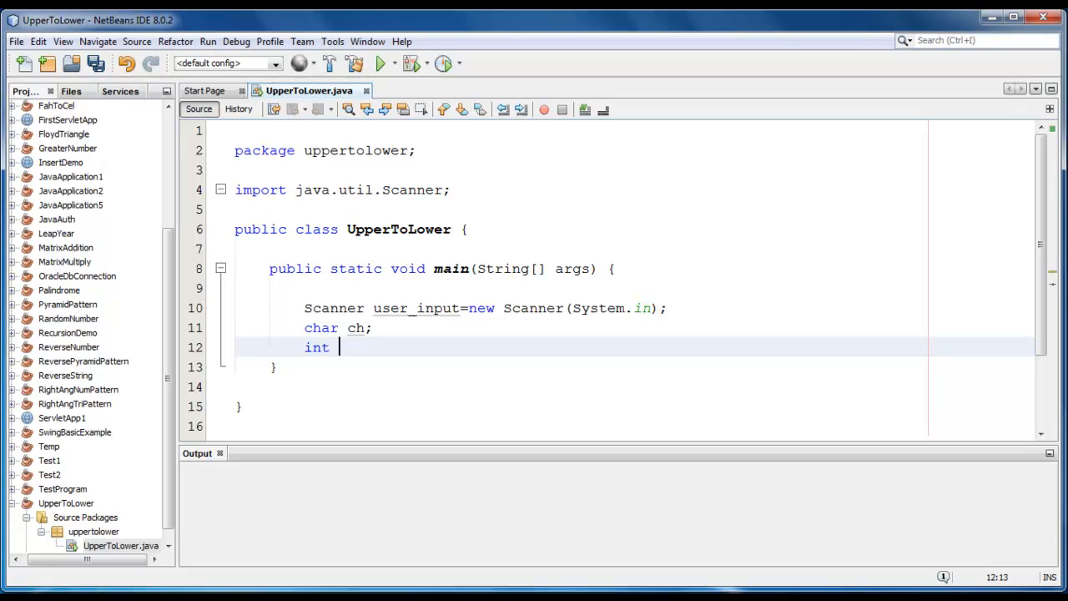
{"action": "type", "text": "temp;"}
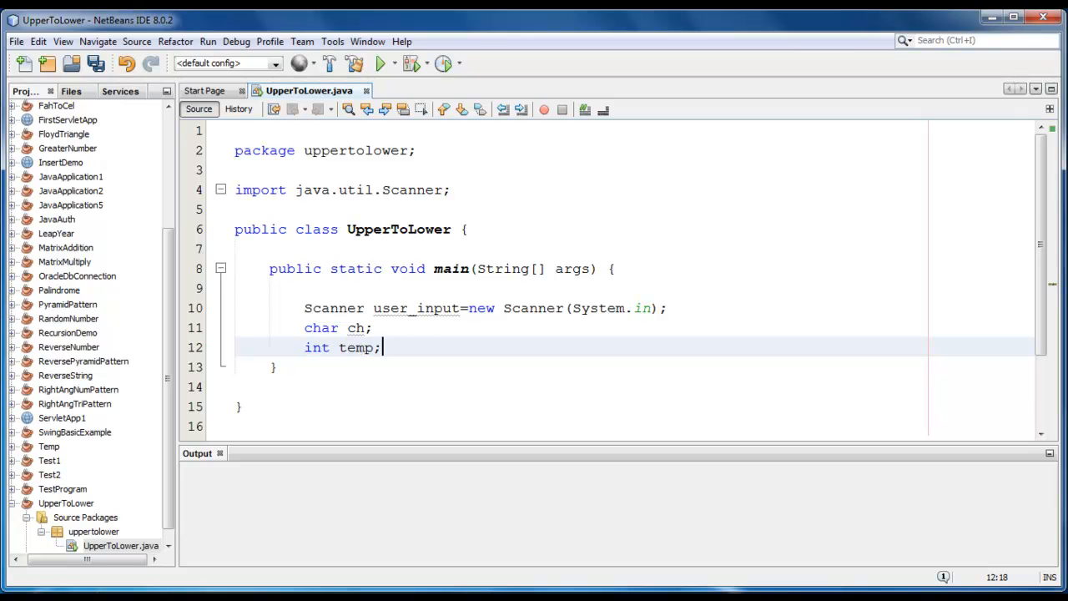
{"action": "type", "text": "System"}
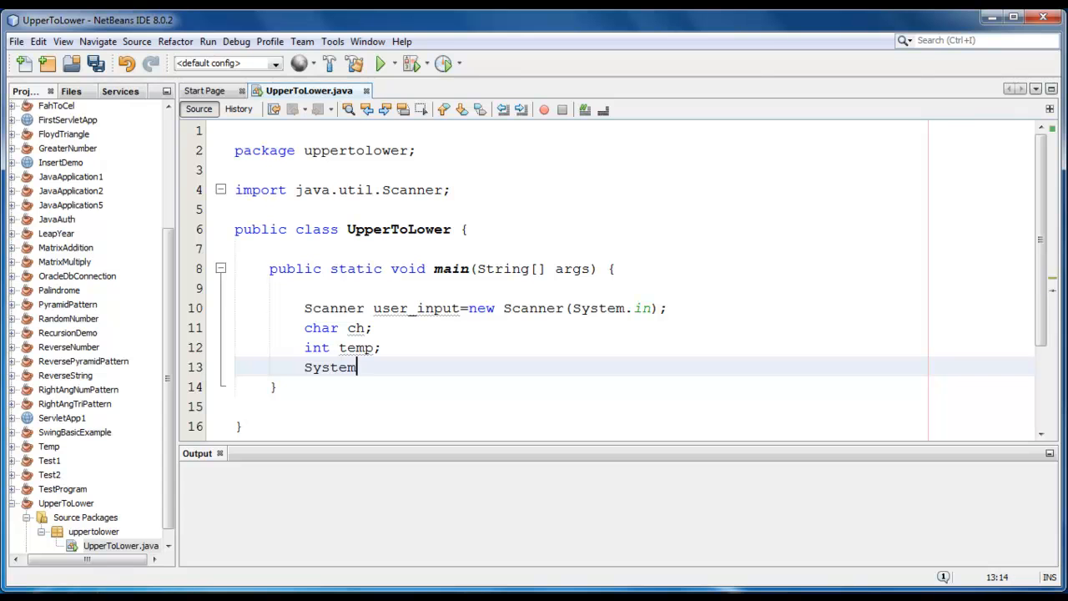
- Add System.out.print("Enter a character in Upper case : ") after the declarations
{"action": "type", "text": ".out.print();"}
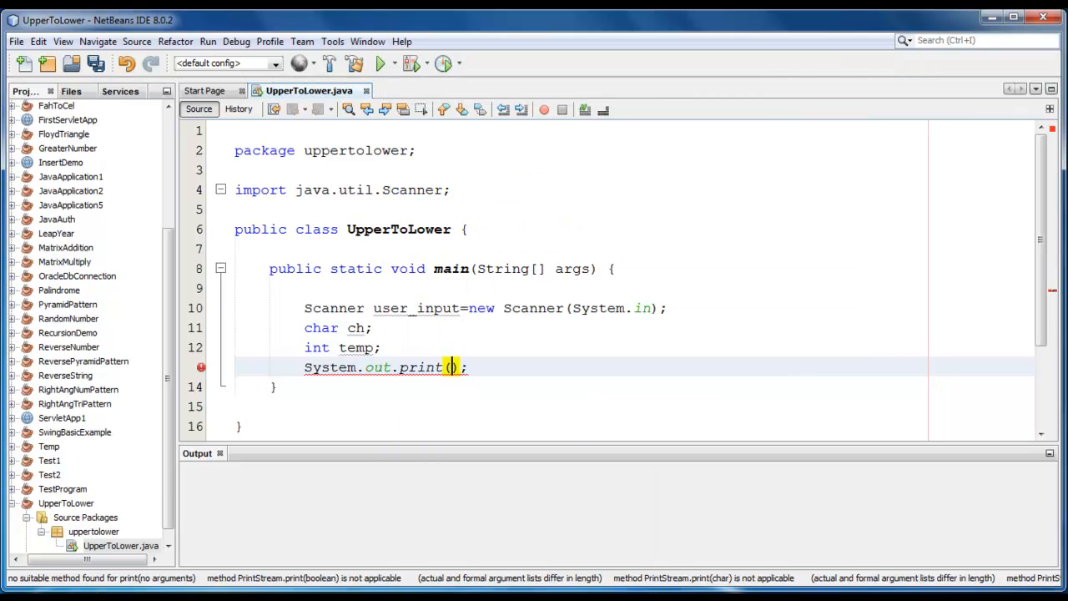
{"action": "type", "text": "\"E\""}
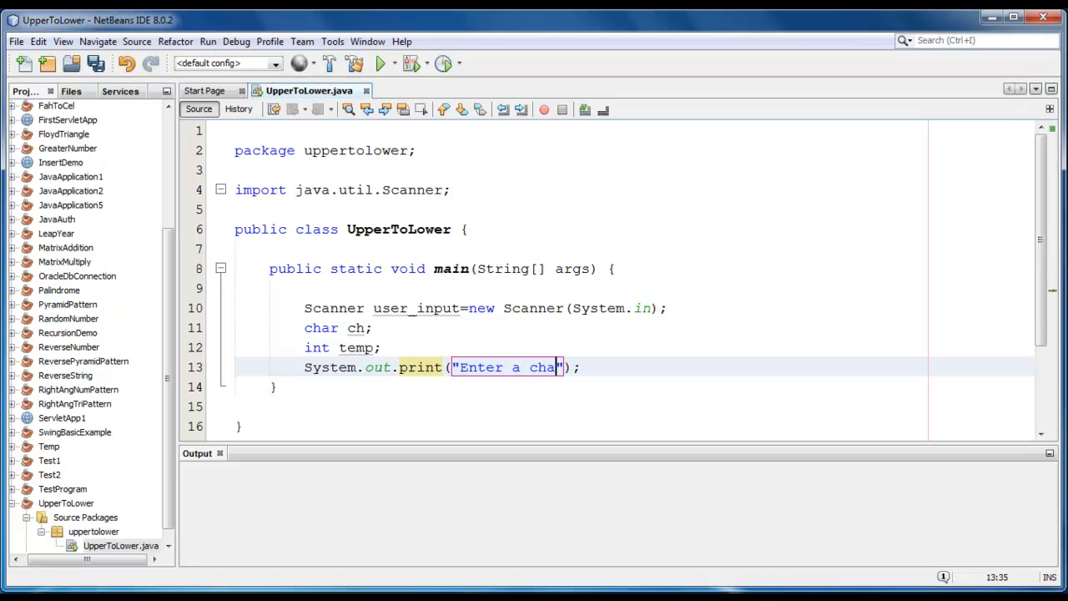
{"action": "type", "text": "acter"}
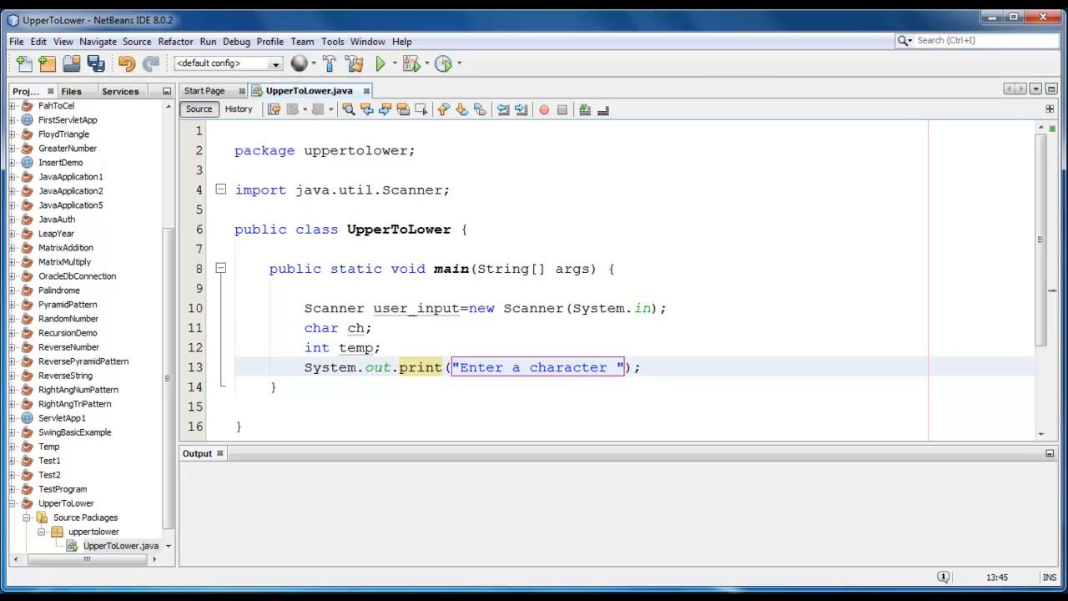
{"action": "type", "text": "in Upeer c"}
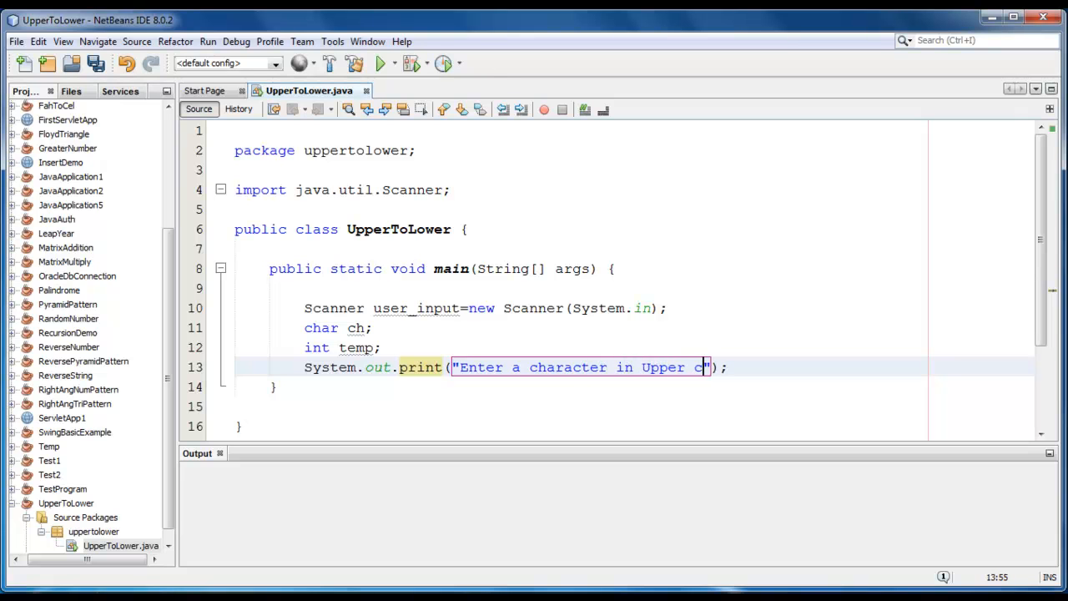
{"action": "type", "text": "ase"}
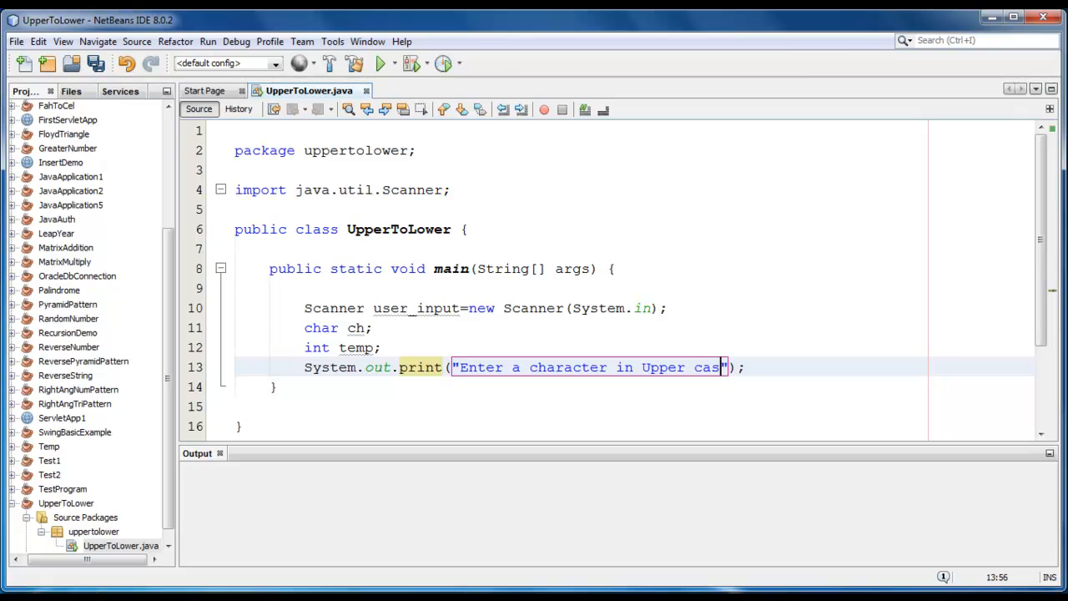
{"action": "type", "text": "e :"}
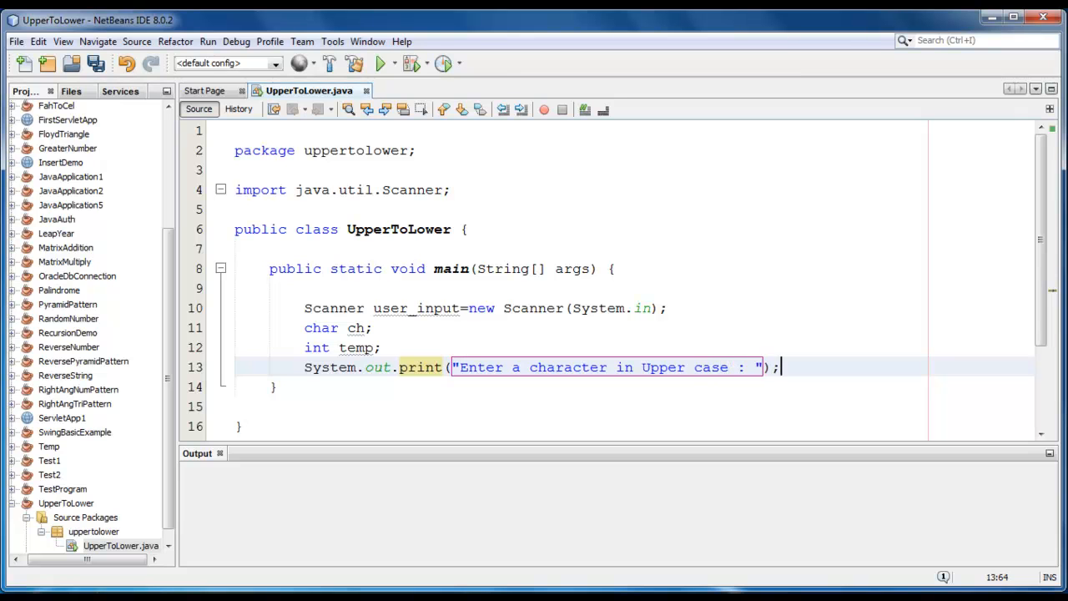
{"action": "key", "text": "enter"}
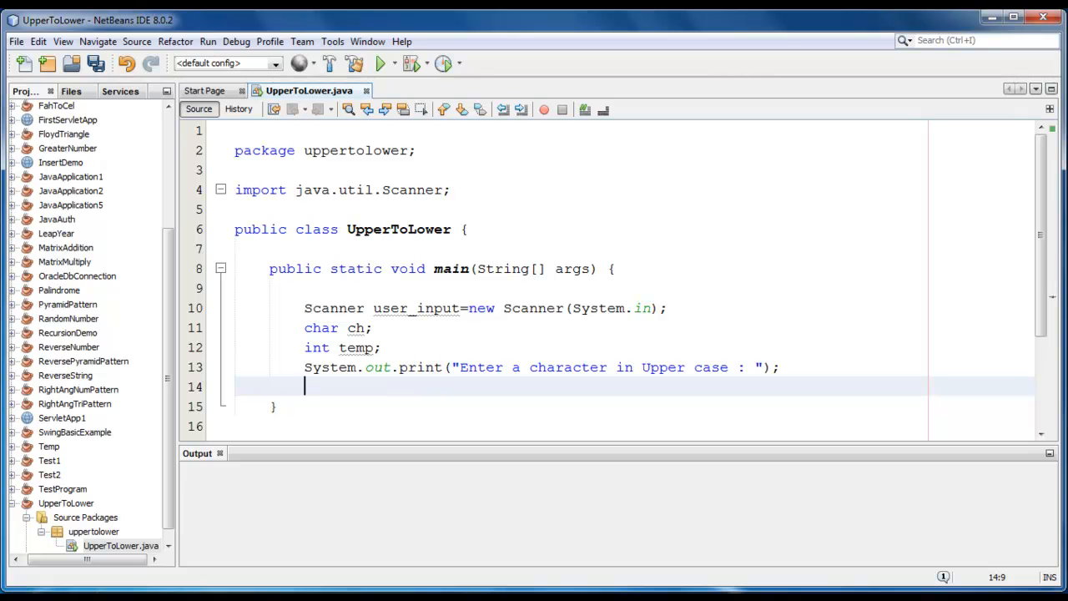
- Read the first input character with ch=user_input.next().charAt(0);
{"action": "type", "text": "ch"}
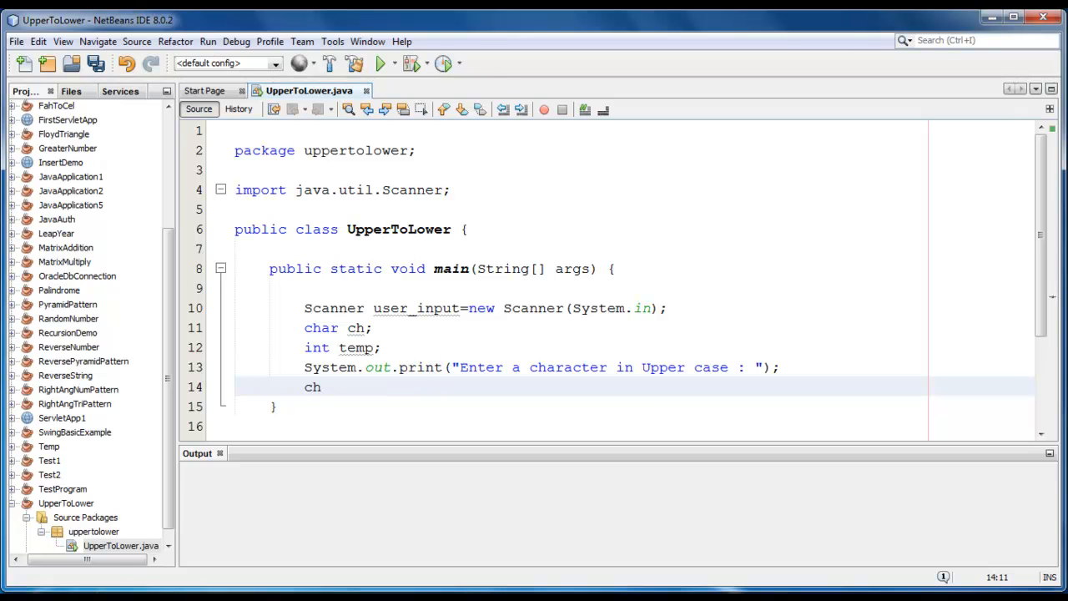
{"action": "type", "text": "=user"}
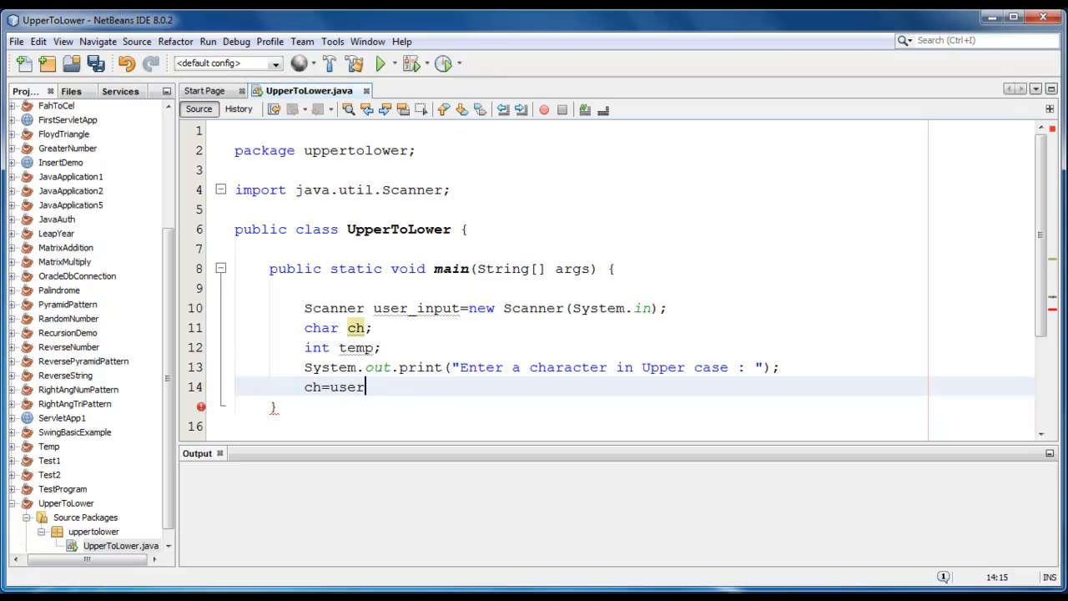
{"action": "type", "text": "_inpu"}
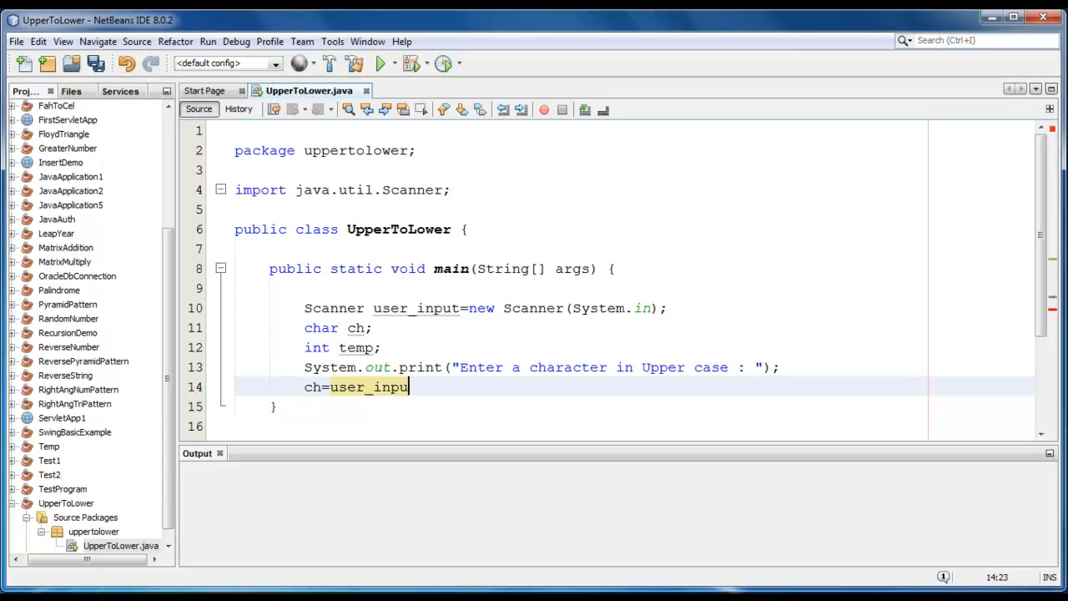
{"action": "type", "text": ".next()."}
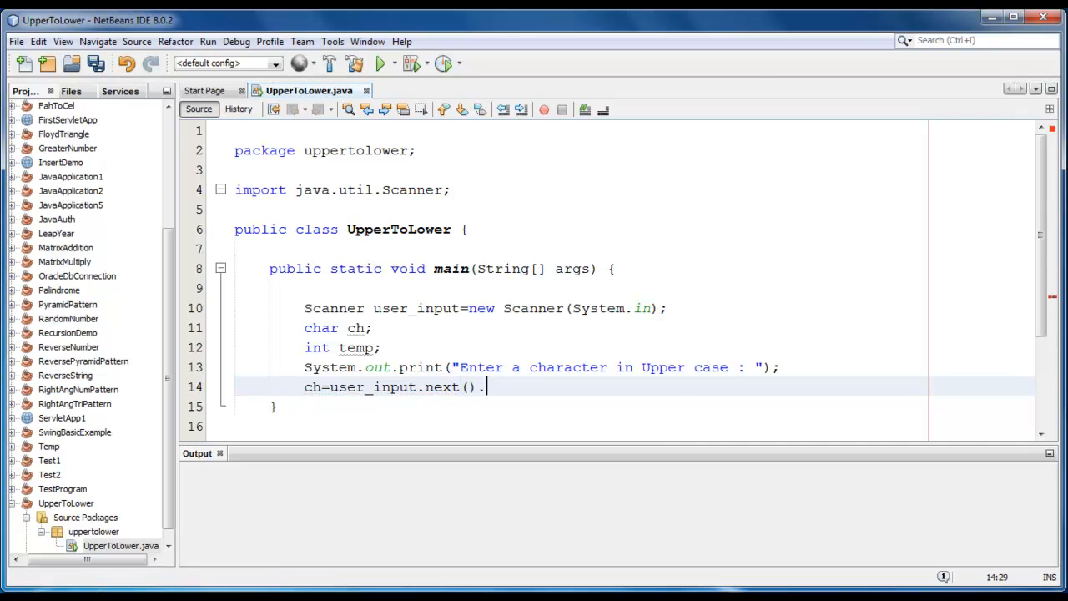
{"action": "type", "text": "charAt(temp)"}
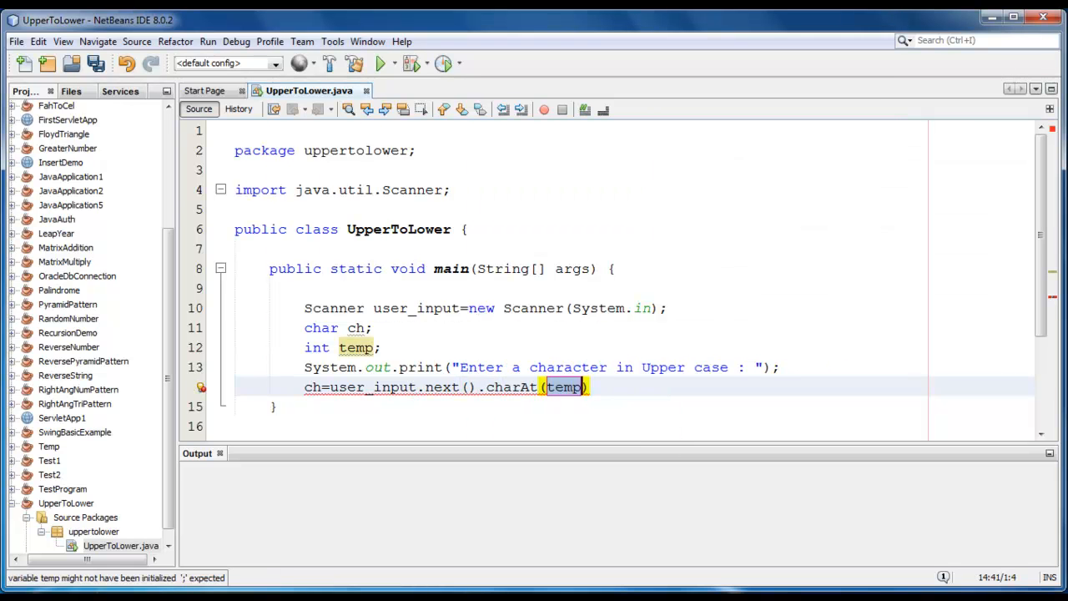
{"action": "type", "text": "0"}
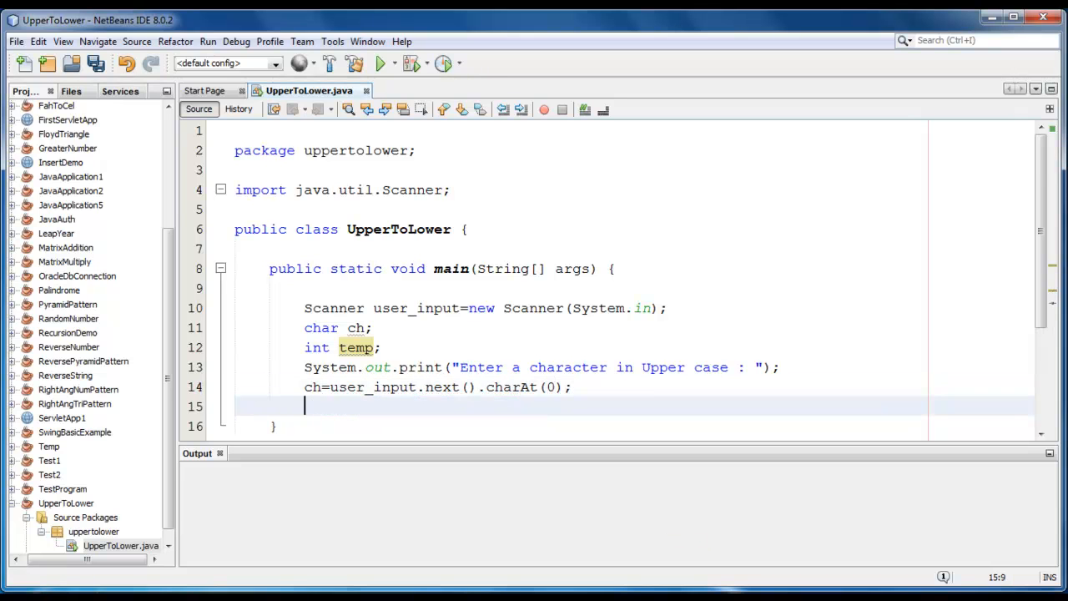
- Store the character's integer code with temp=(int)ch;
{"action": "scroll", "scroll_direction": "down", "scroll_amount": 3}
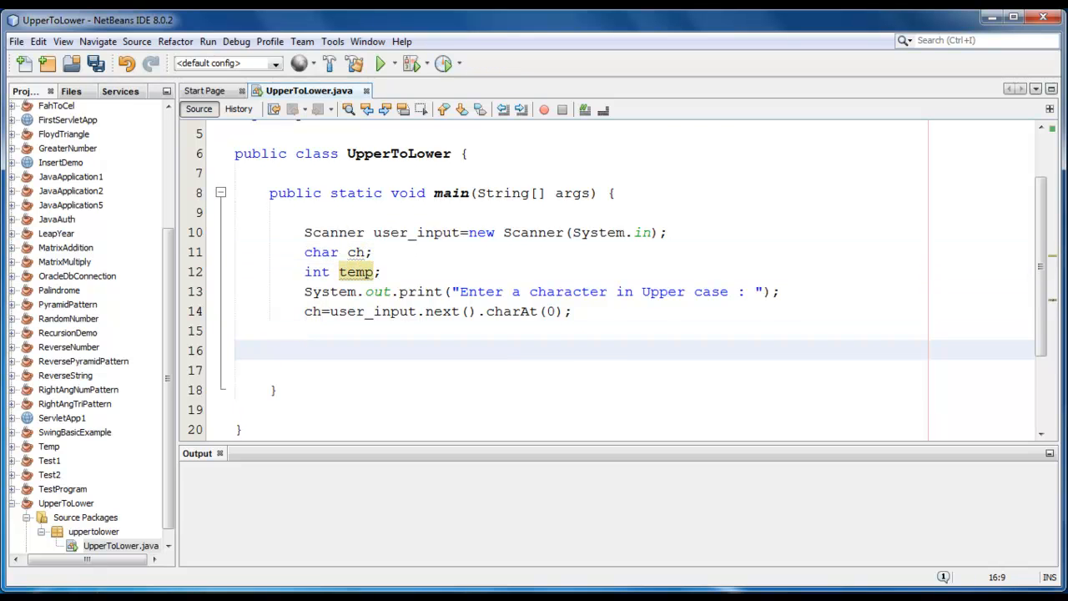
{"action": "type", "text": "temp"}
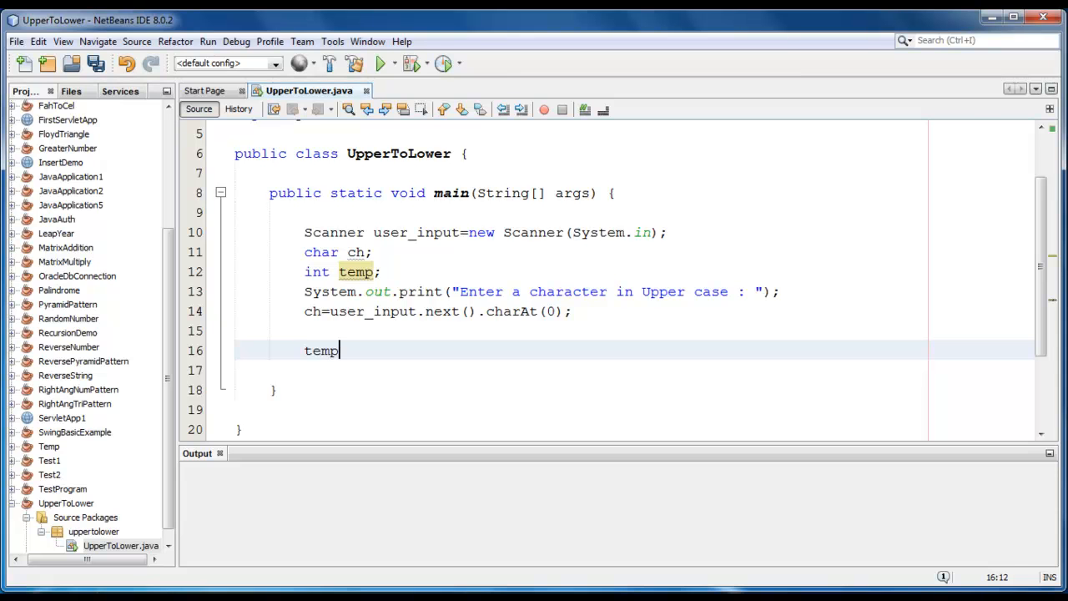
{"action": "type", "text": "="}
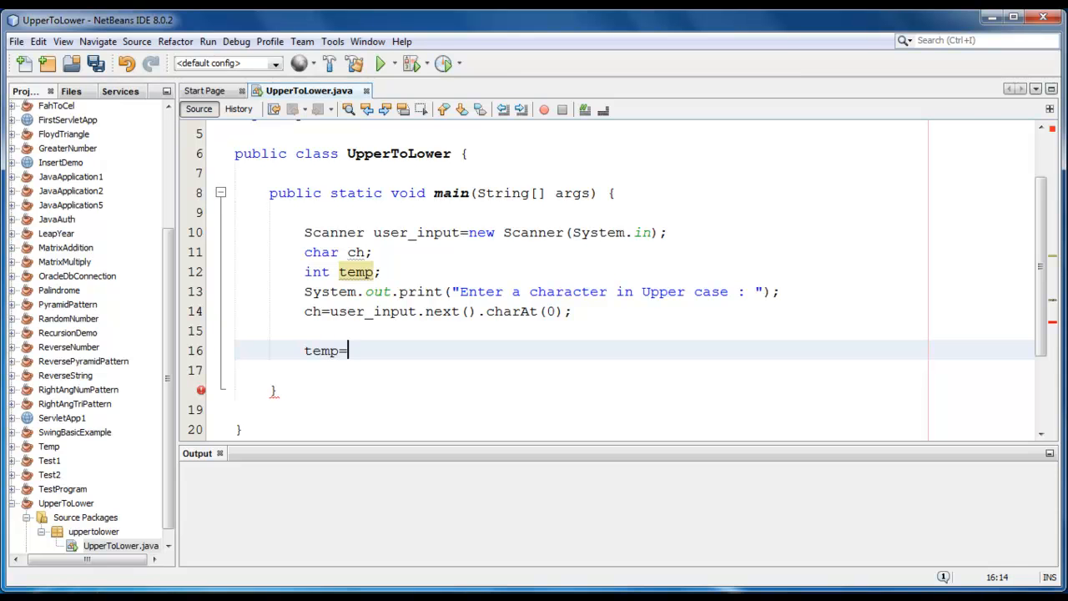
{"action": "type", "text": "(int)"}
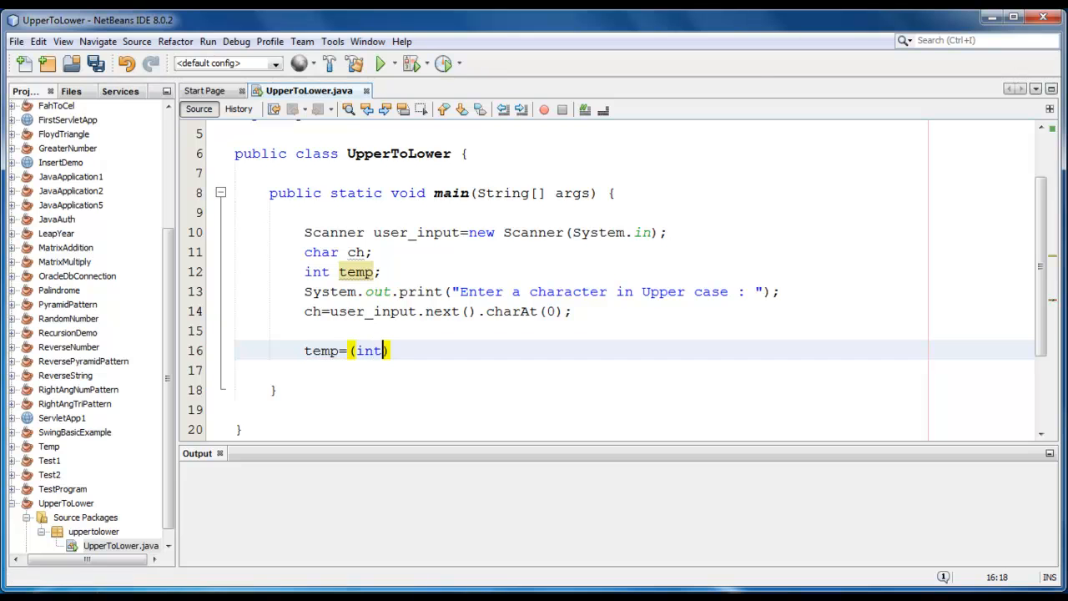
{"action": "type", "text": "ch"}
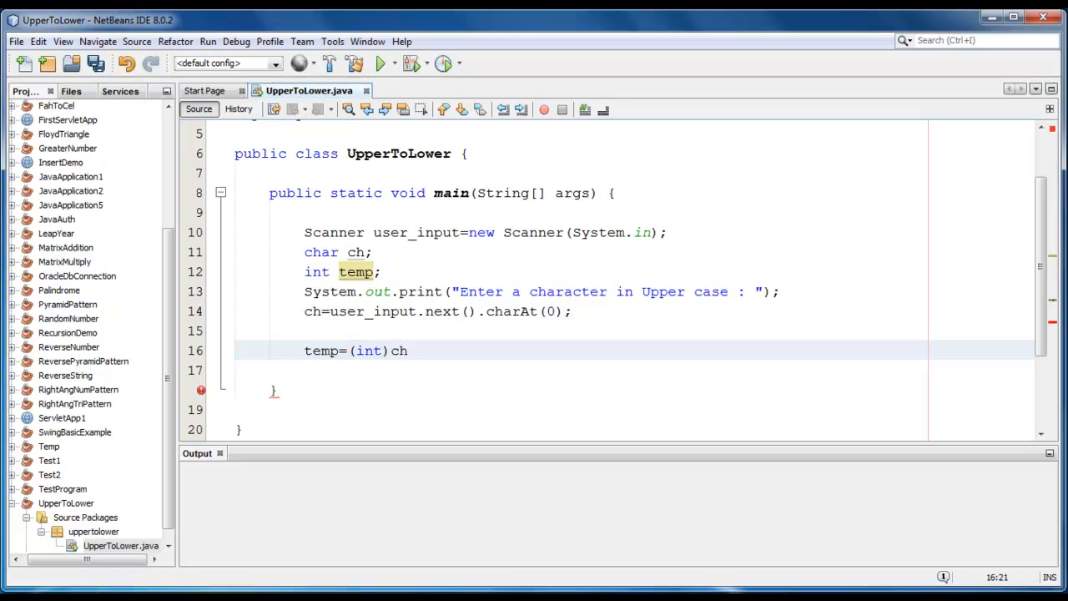
{"action": "type", "text": ";"}
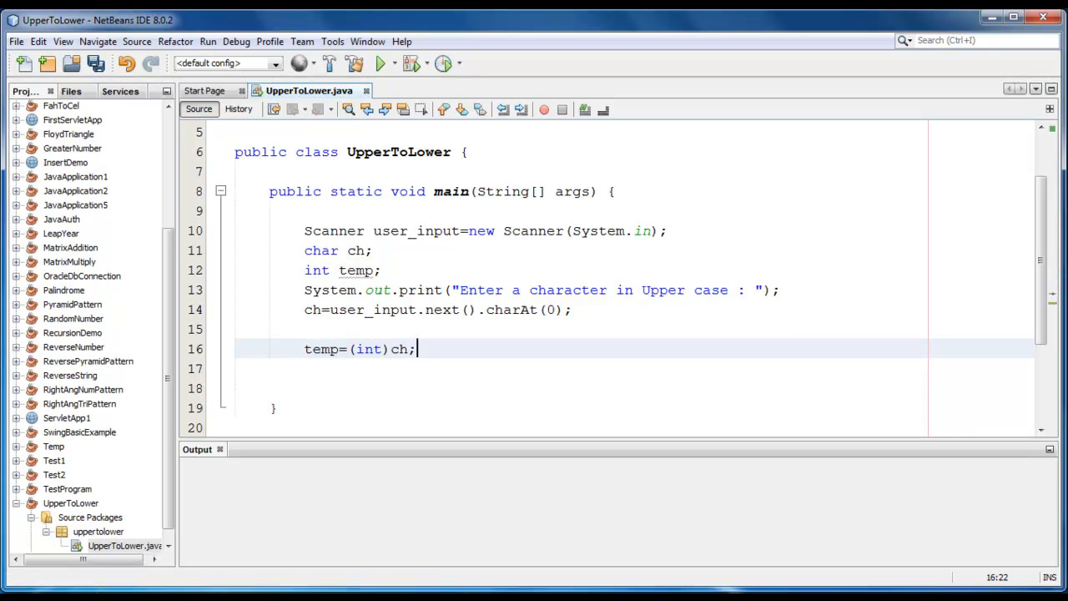
- Add temp=temp+32; with the comment '// A - 65 and a with 97'
{"action": "type", "text": "temp"}
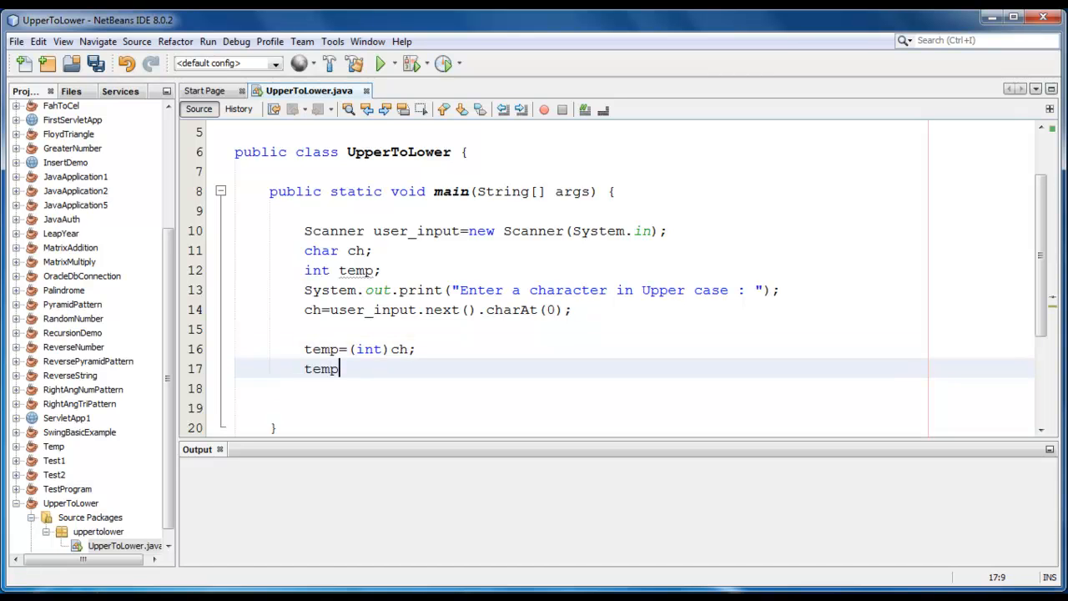
{"action": "type", "text": "=temp"}
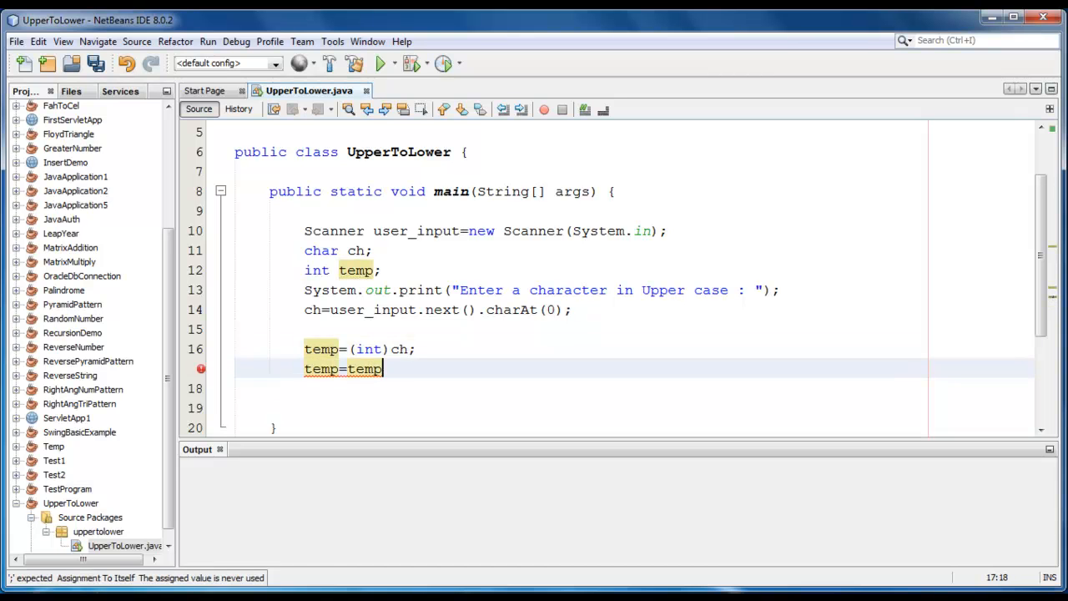
{"action": "type", "text": "+32;"}
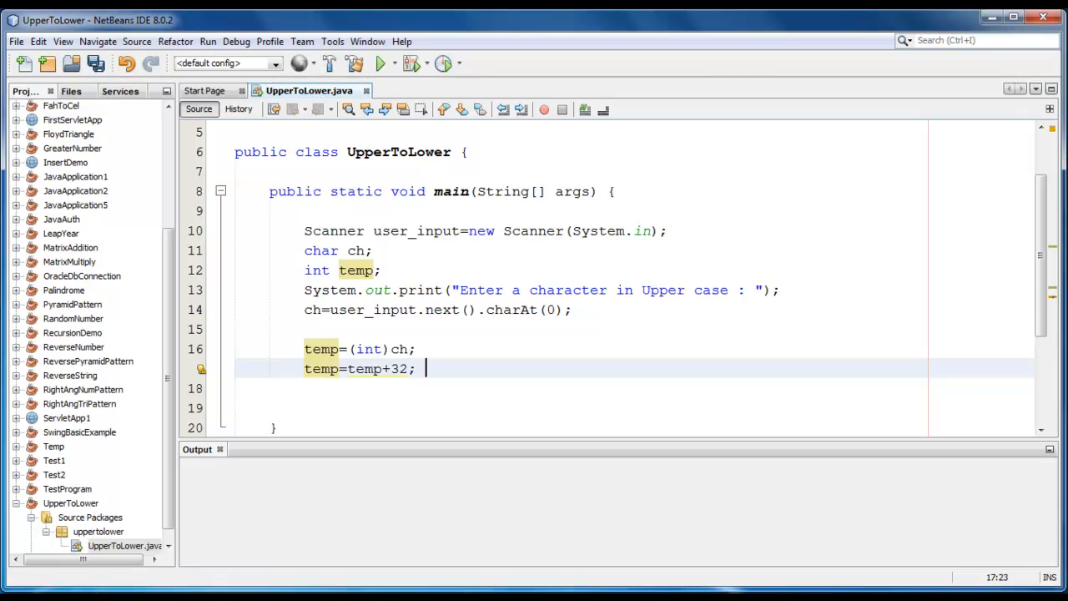
{"action": "type", "text": "// A"}
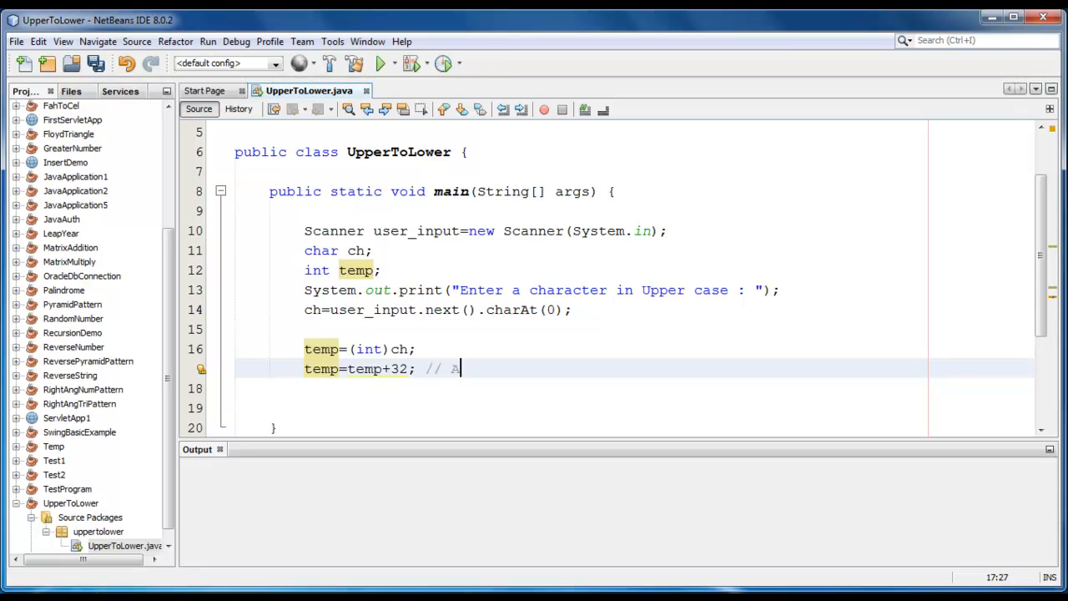
{"action": "type", "text": "- 65 and a"}
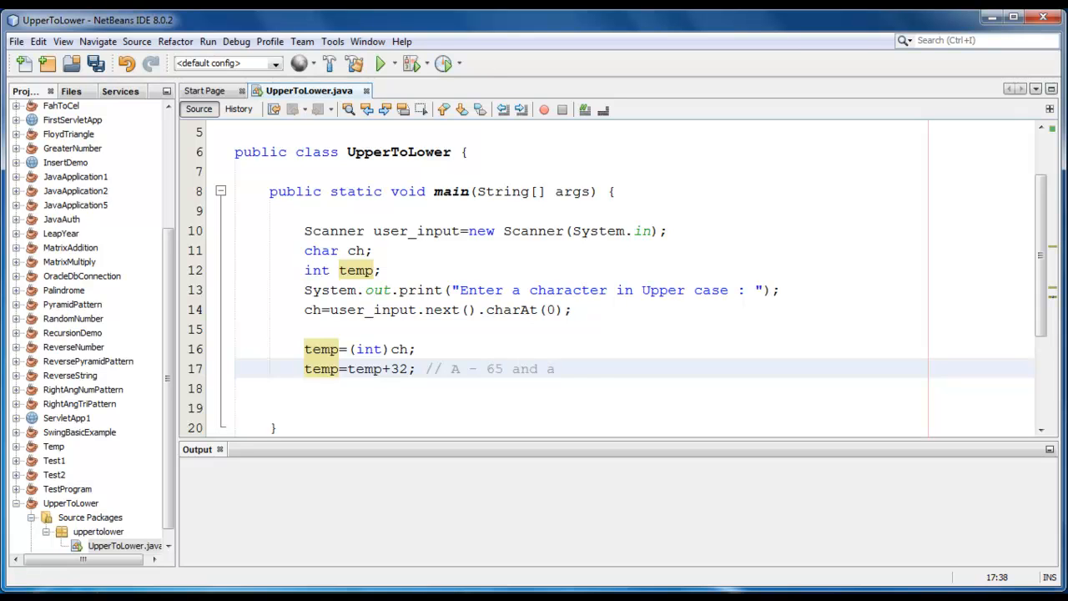
{"action": "type", "text": "with 97"}
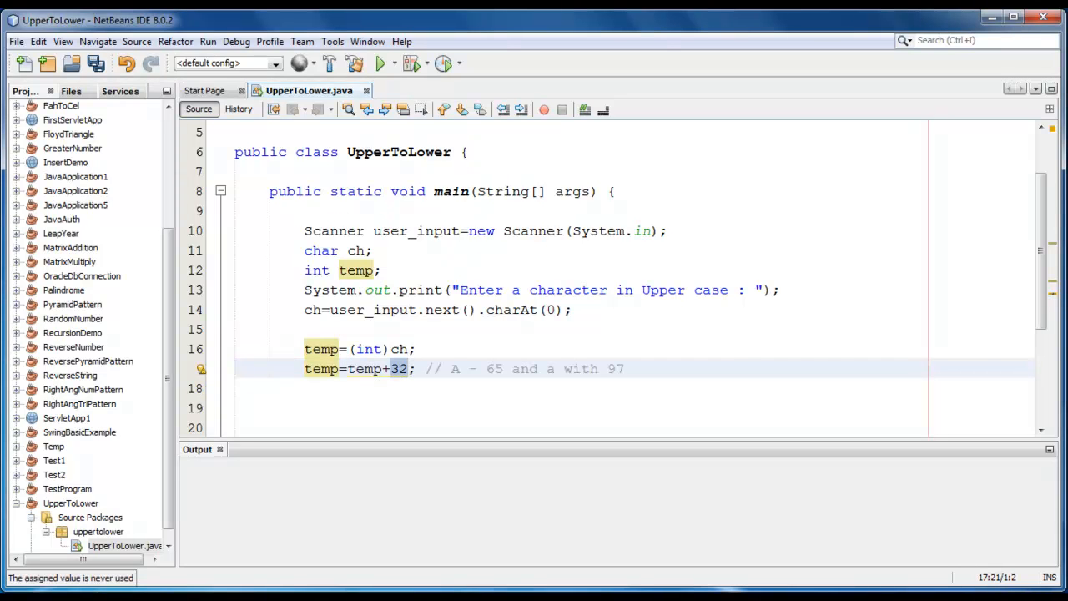
- Cast temp back into a character with ch=(char)temp;
{"action": "type", "text": "ch"}
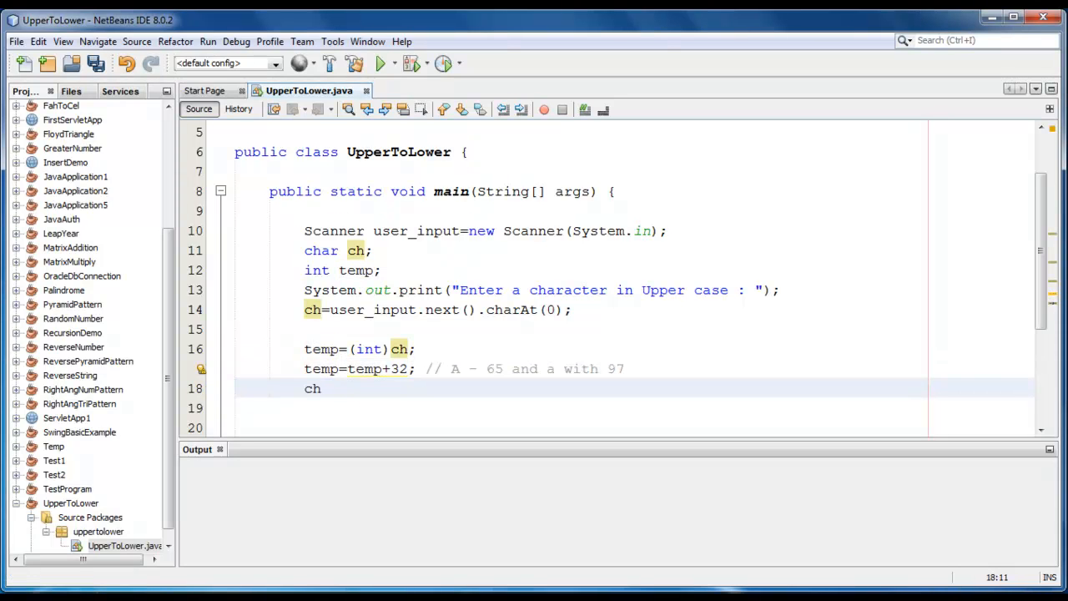
{"action": "type", "text": "=()"}
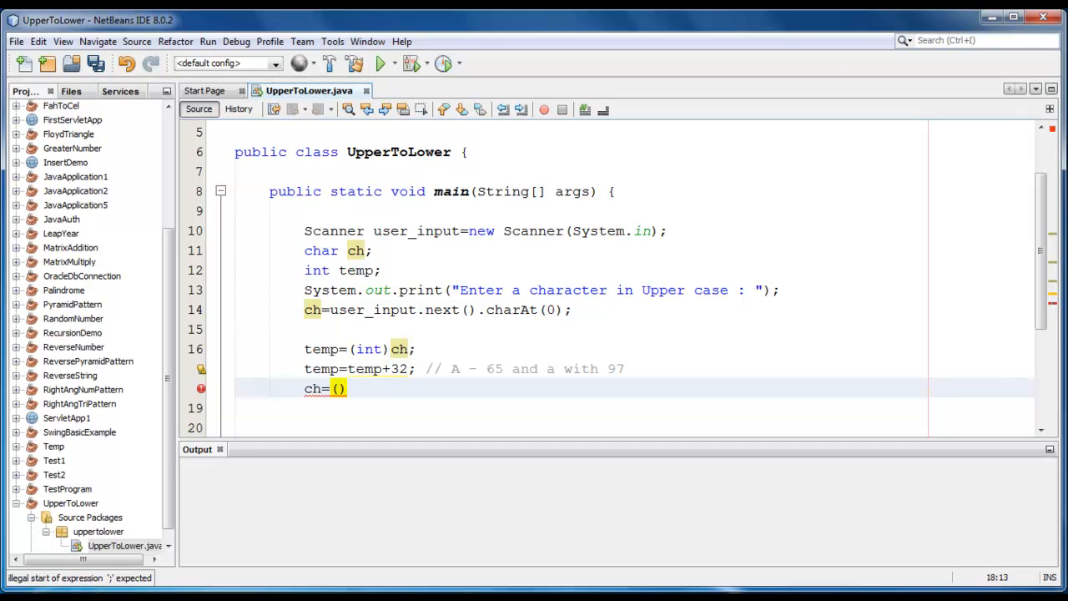
{"action": "type", "text": "char"}
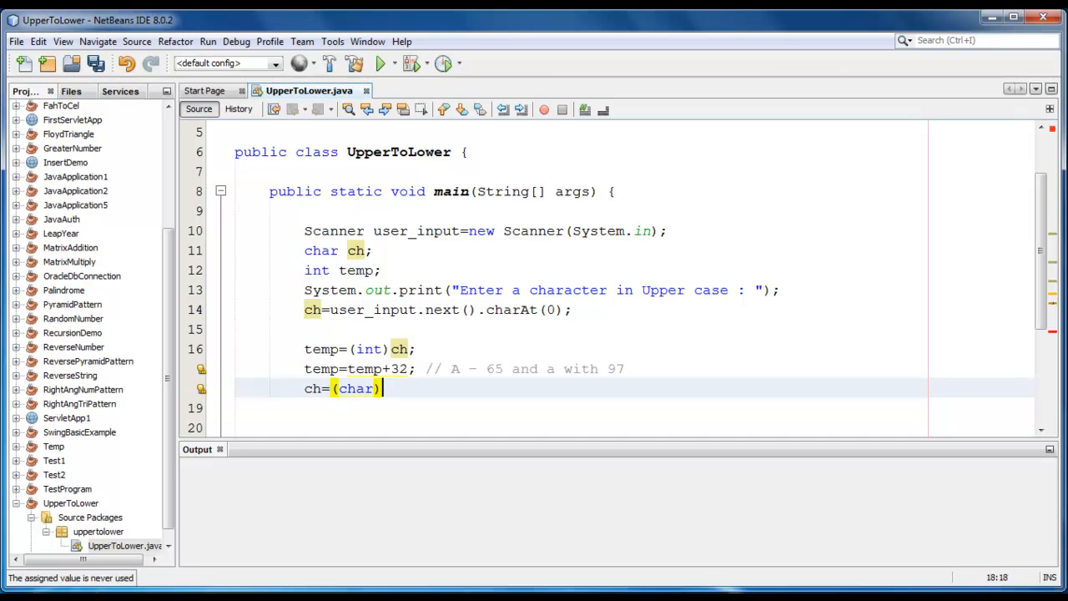
{"action": "type", "text": "temp;"}
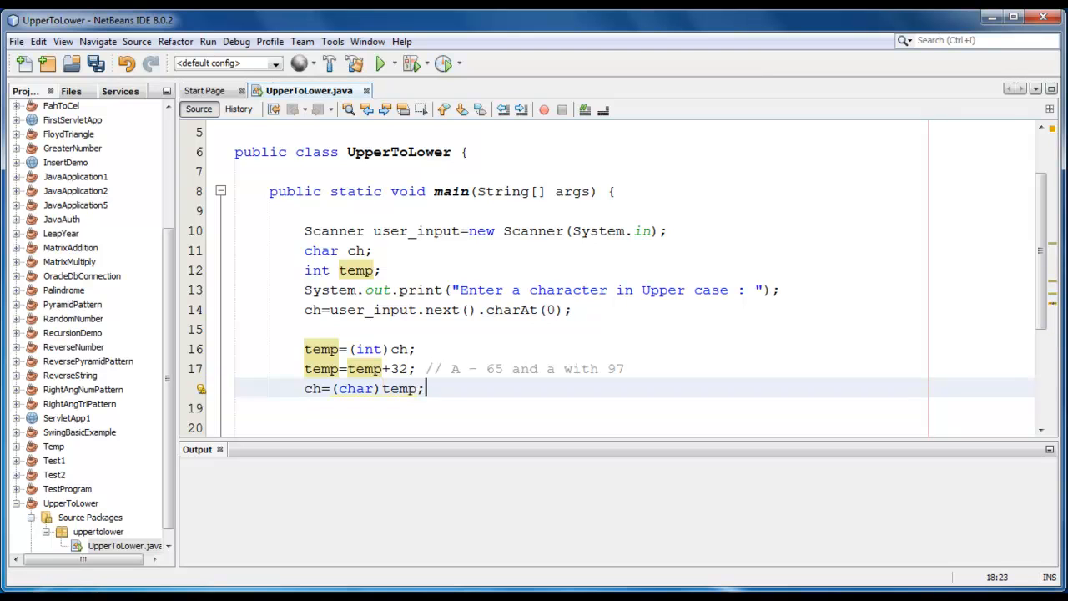
- Print the result with System.out.print("Lower case is :"+ch);
{"action": "type", "text": "s"}
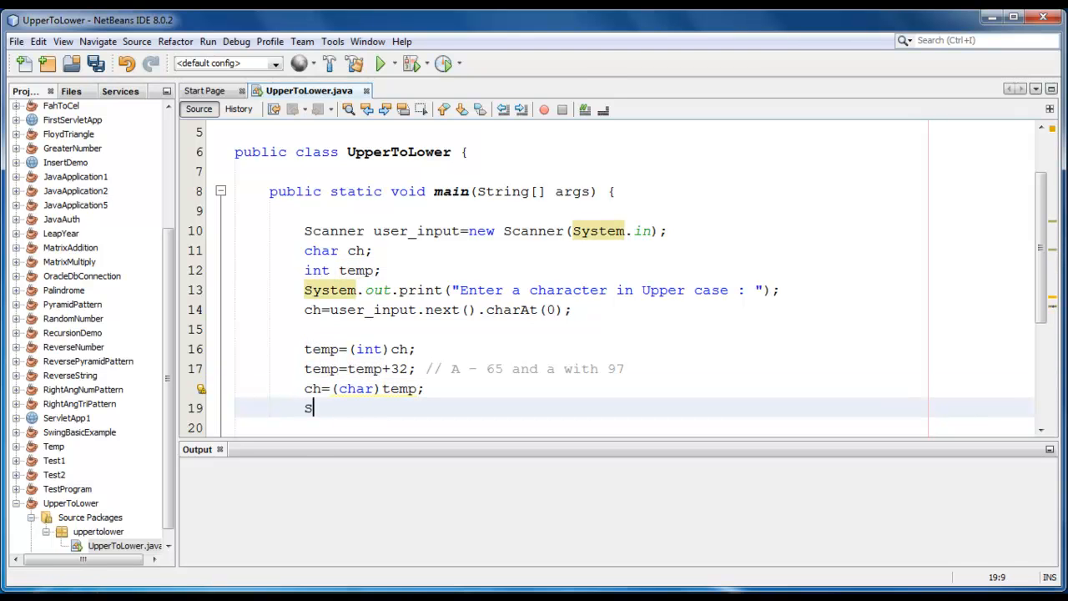
{"action": "type", "text": "ystem.out"}
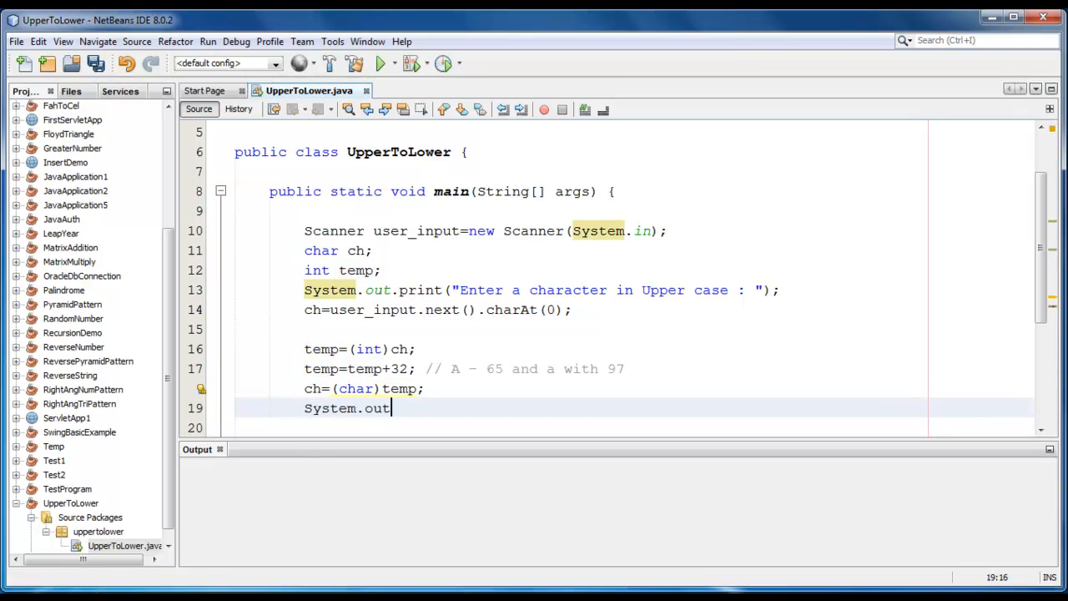
{"action": "type", "text": ".print();"}
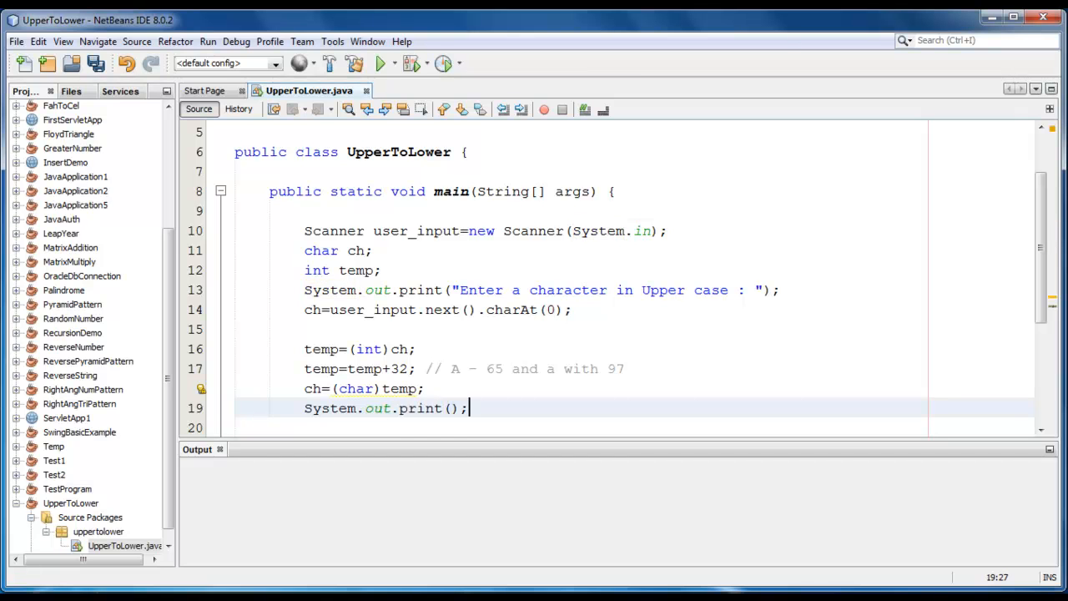
{"action": "type", "text": "\""}
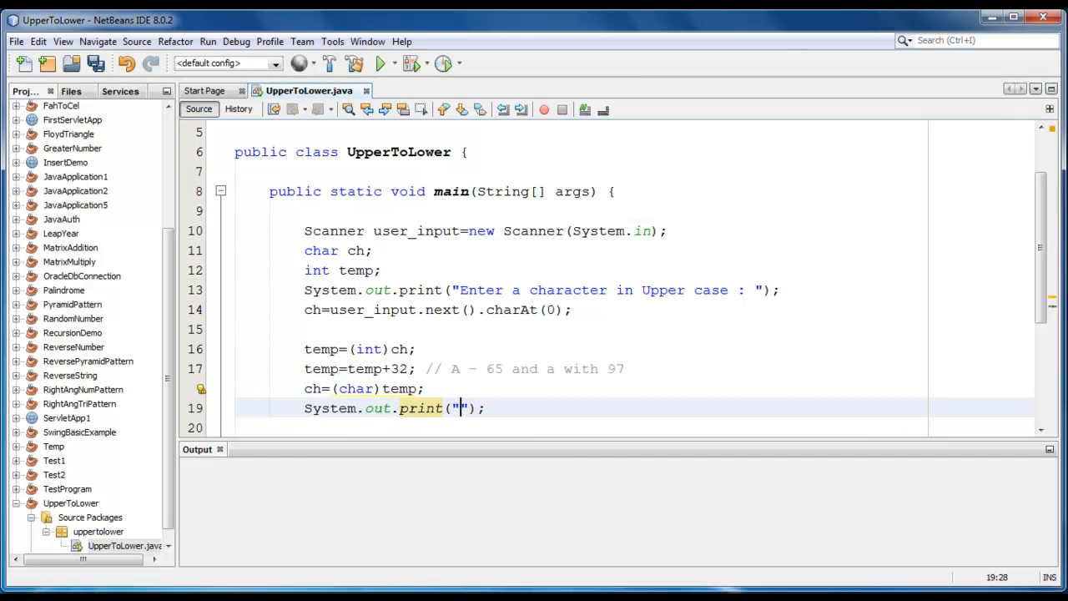
{"action": "type", "text": "Lower ca"}
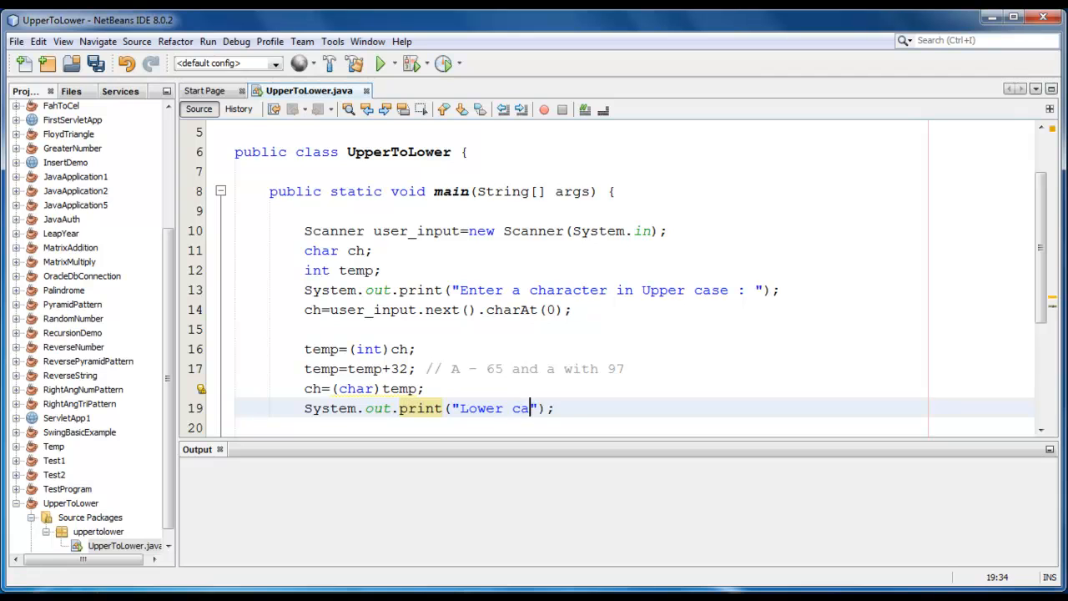
{"action": "type", "text": "se is :"}
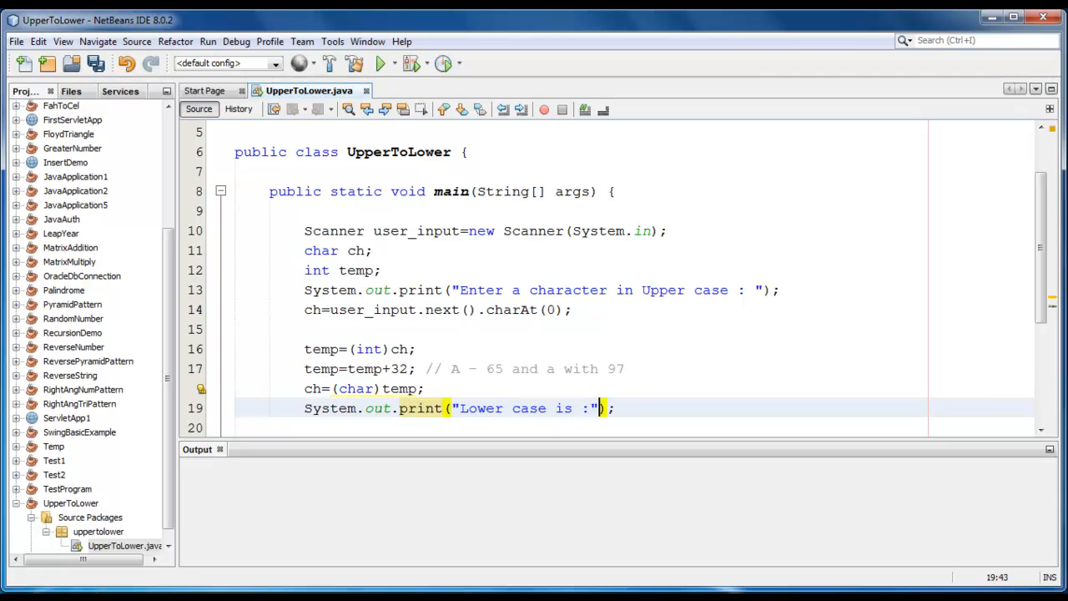
{"action": "type", "text": "+ch"}
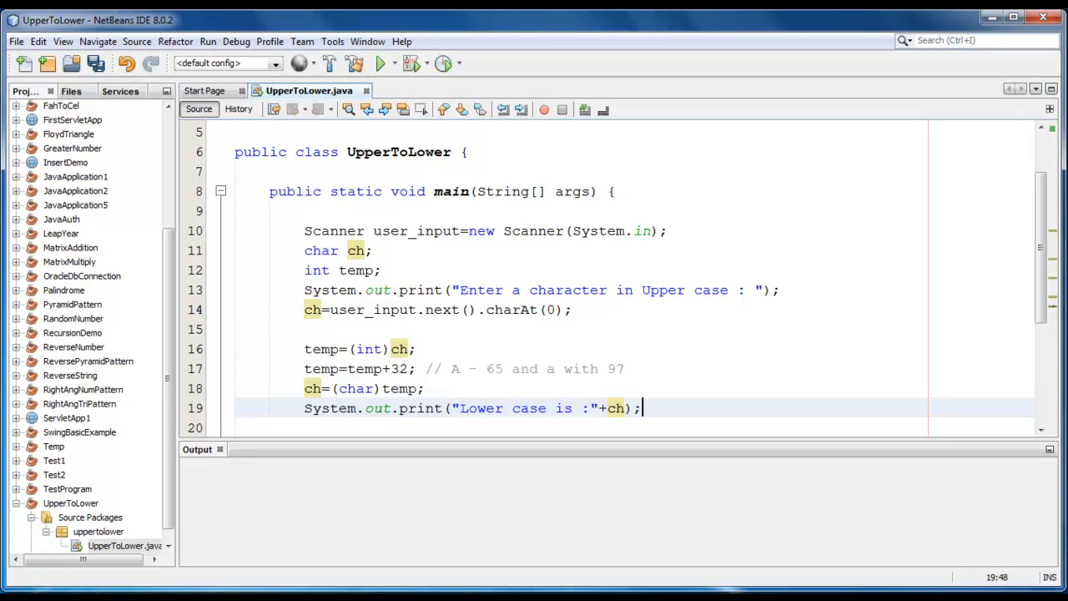
{"action": "scroll", "scroll_direction": "down", "scroll_amount": 3}
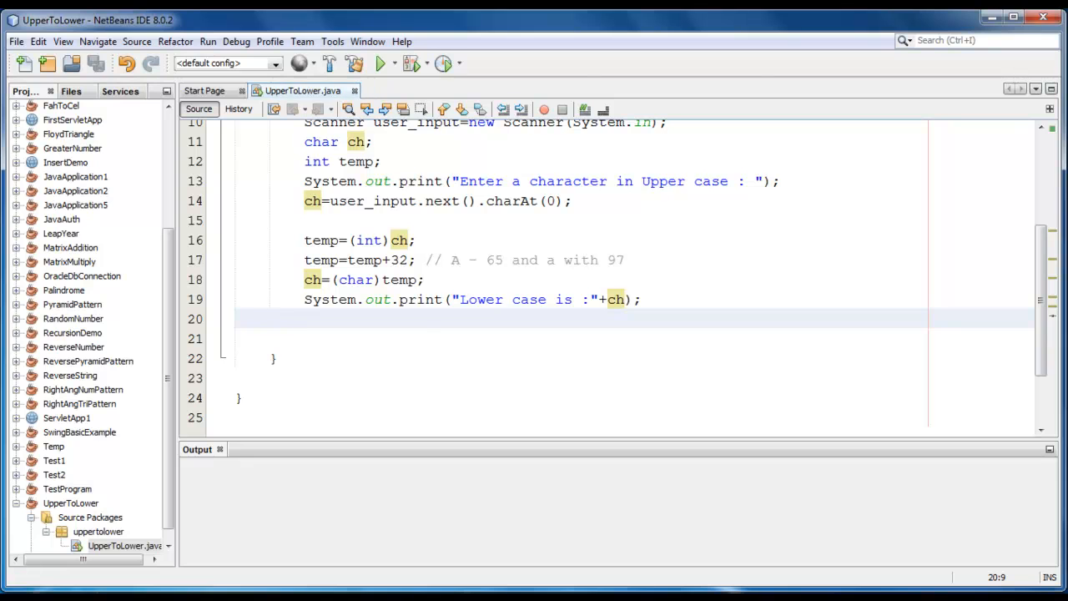
- Clean and build UpperToLower from the Run menu, reaching BUILD SUCCESSFUL
{"action": "left_click", "coordinate": [208, 42]}
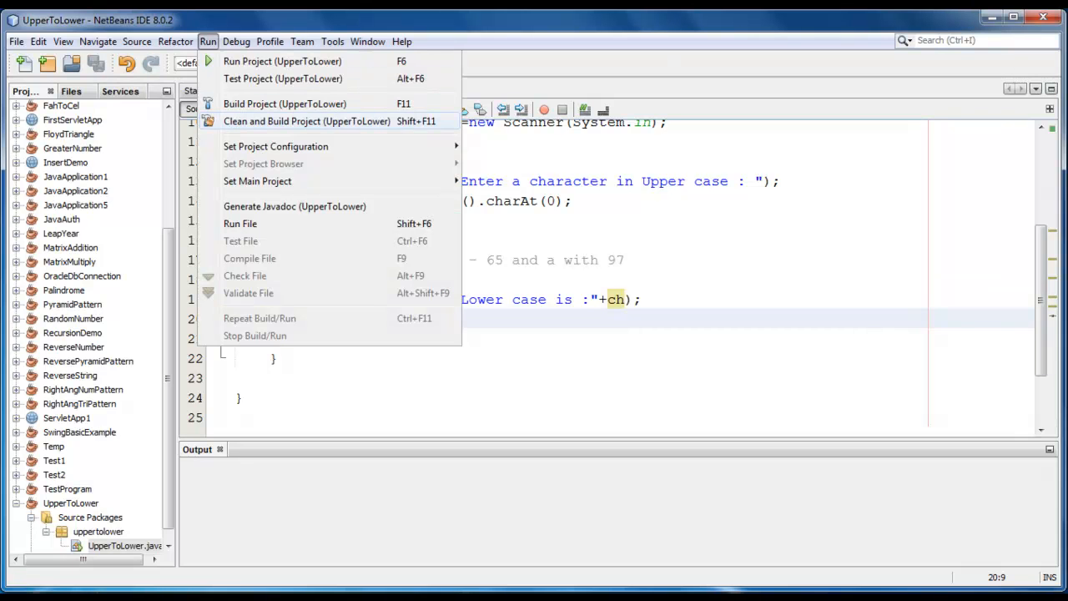
{"action": "left_click", "coordinate": [307, 121]}
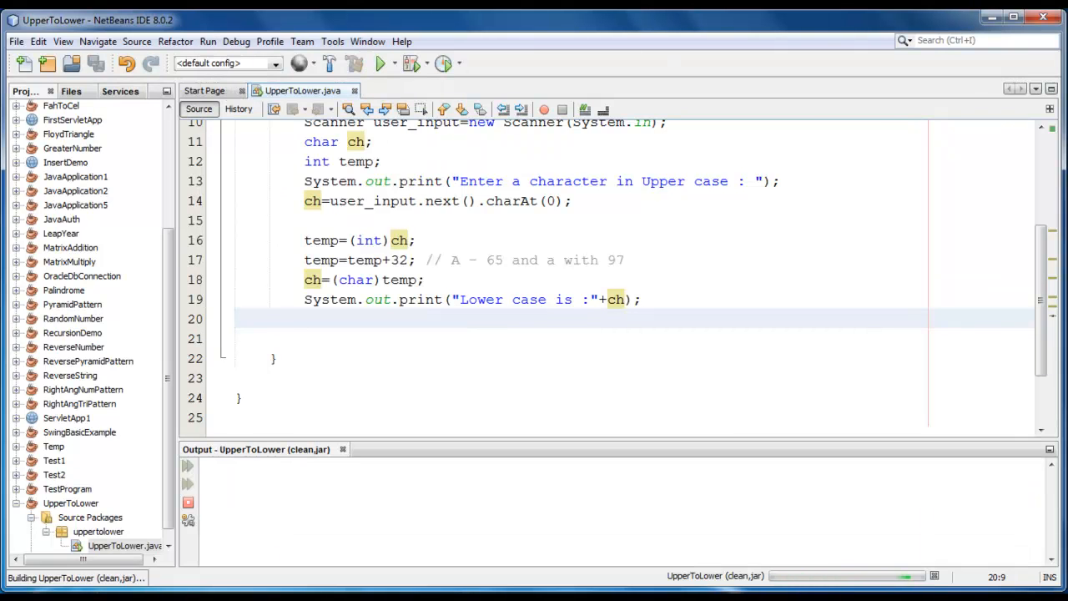
{"action": "left_click", "coordinate": [354, 63]}
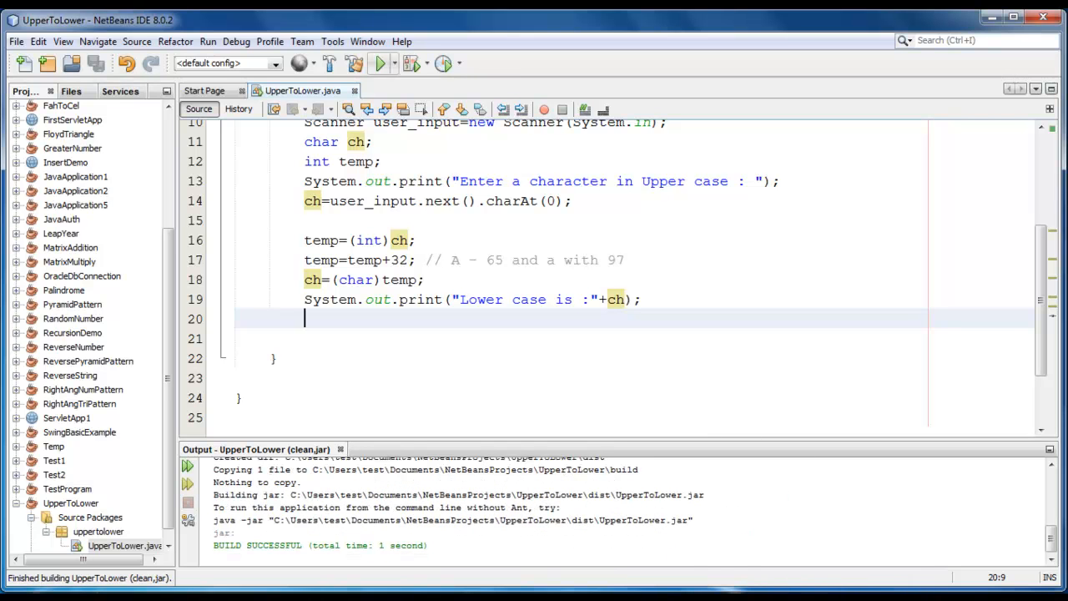
- Run UpperToLower and enter A, producing 'Lower case is :a'
{"action": "left_click", "coordinate": [381, 63]}
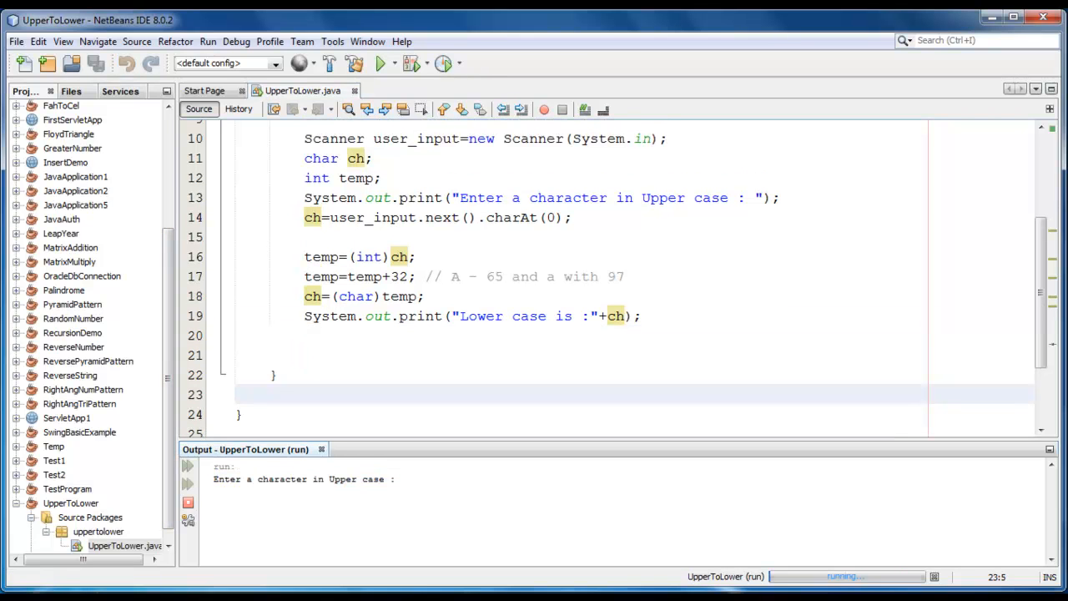
{"action": "type", "text": "a"}
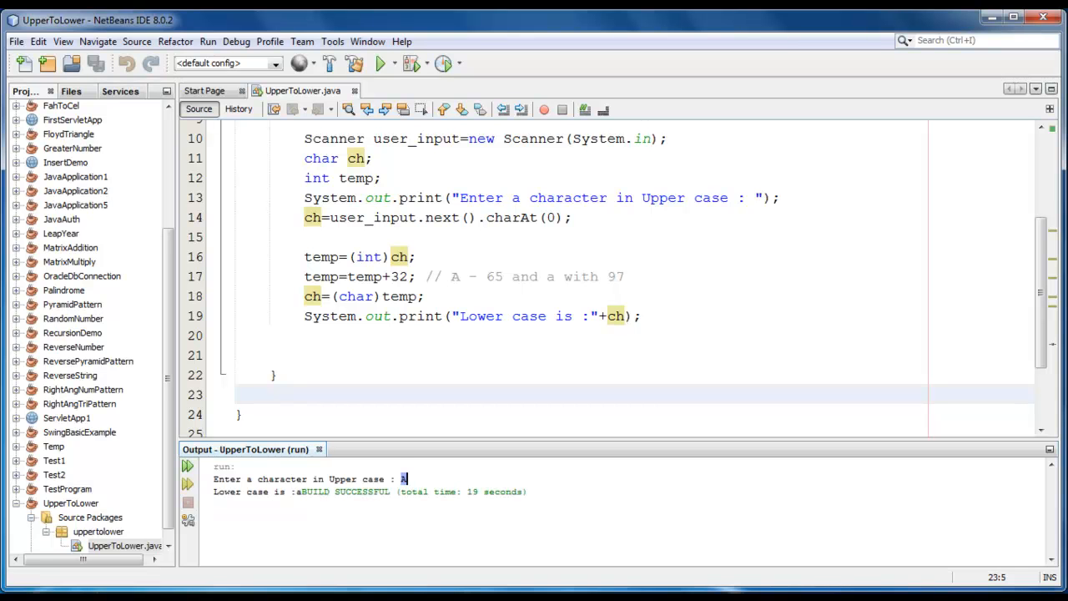
{"action": "type", "text": "A"}
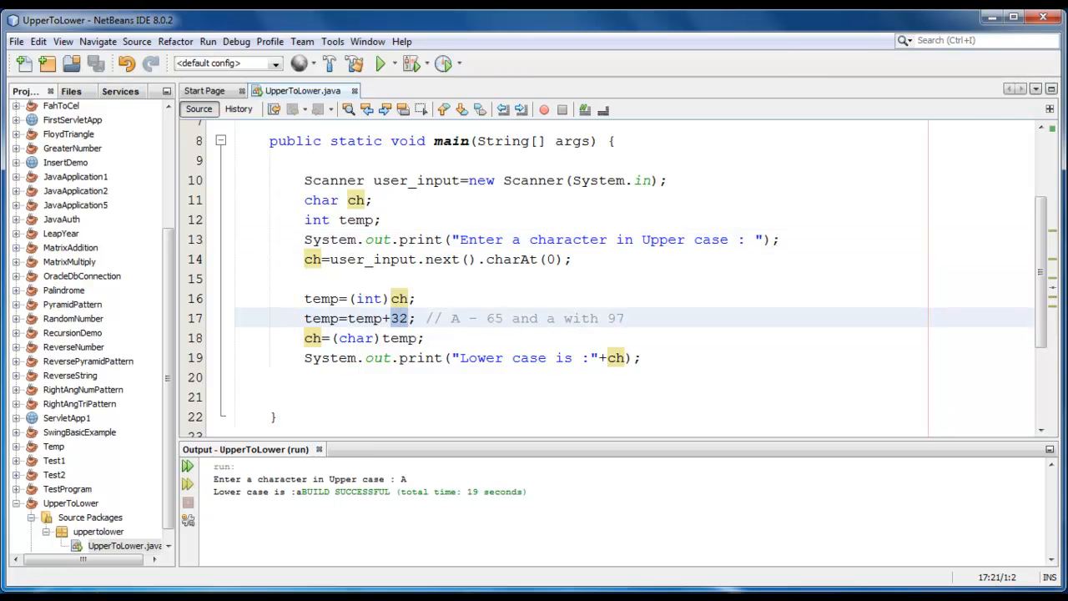
{"action": "left_click", "coordinate": [426, 318]}
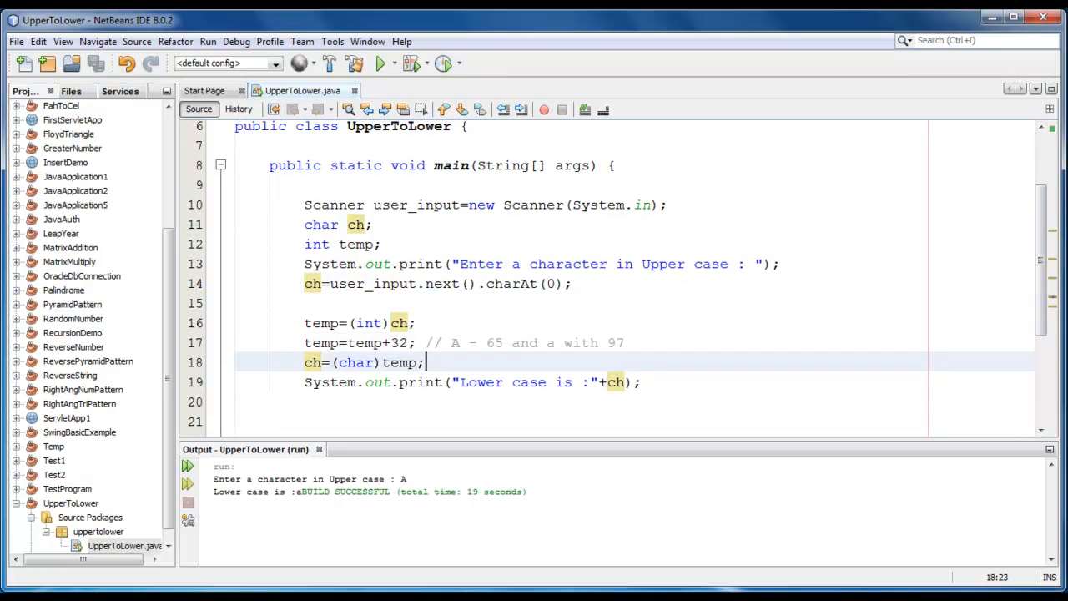
{"action": "left_click_drag", "start_coordinate": [258, 478], "coordinate": [363, 479]}
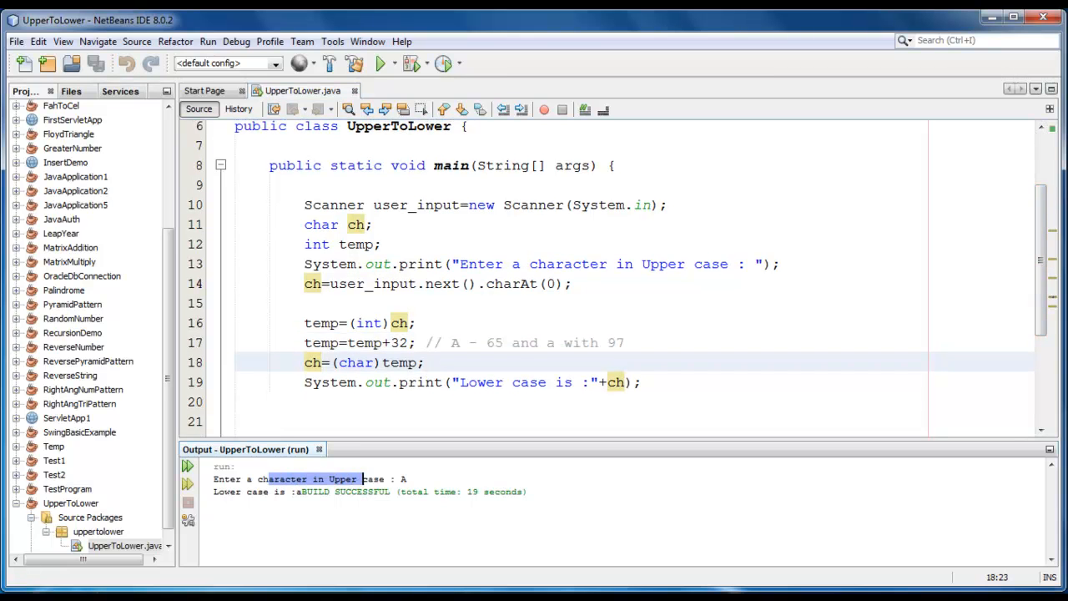